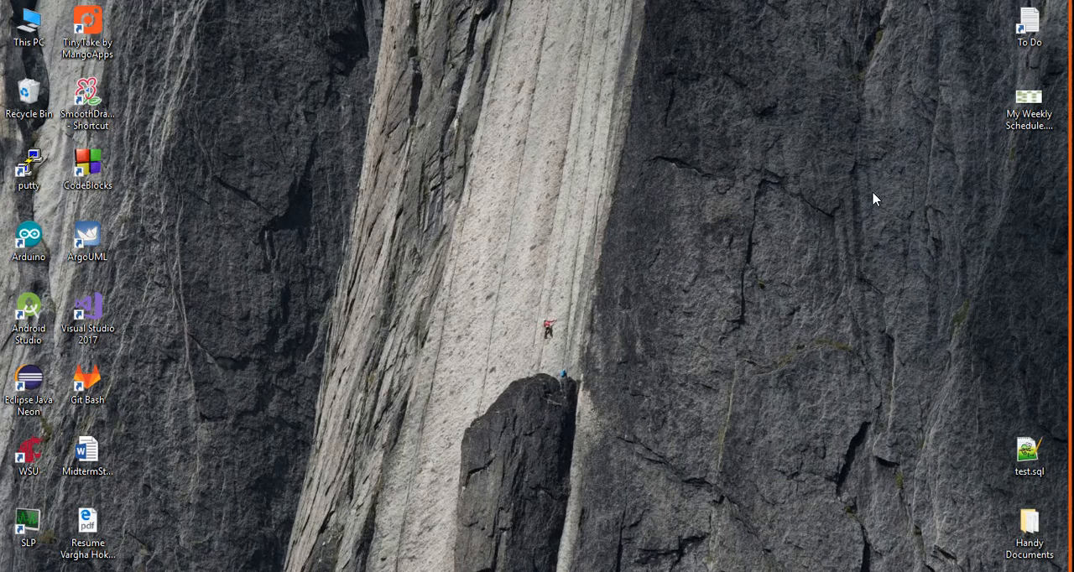
pyautogui.moveTo(256, 127)
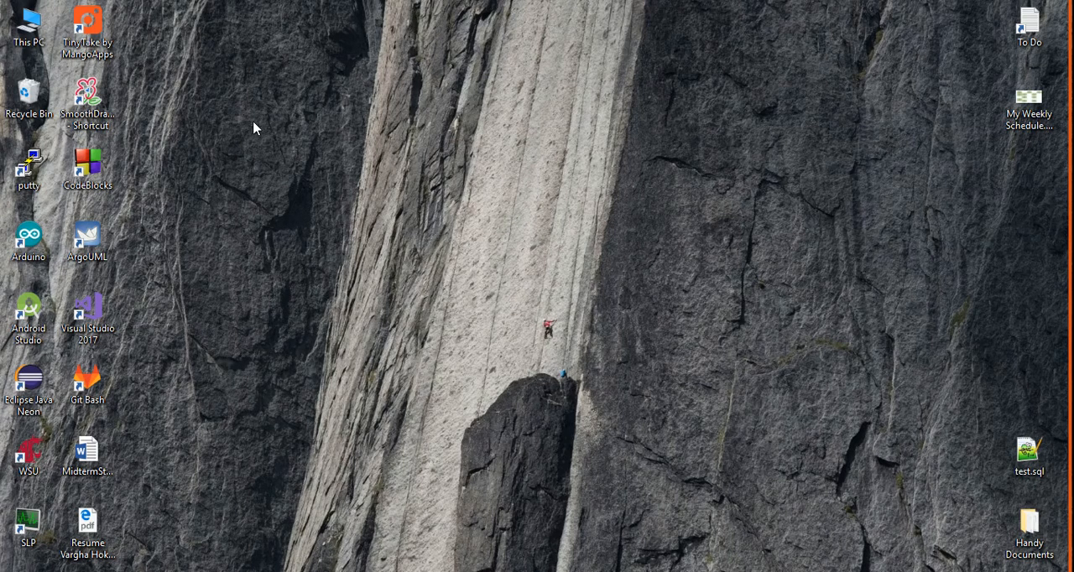
pyautogui.moveTo(313, 200)
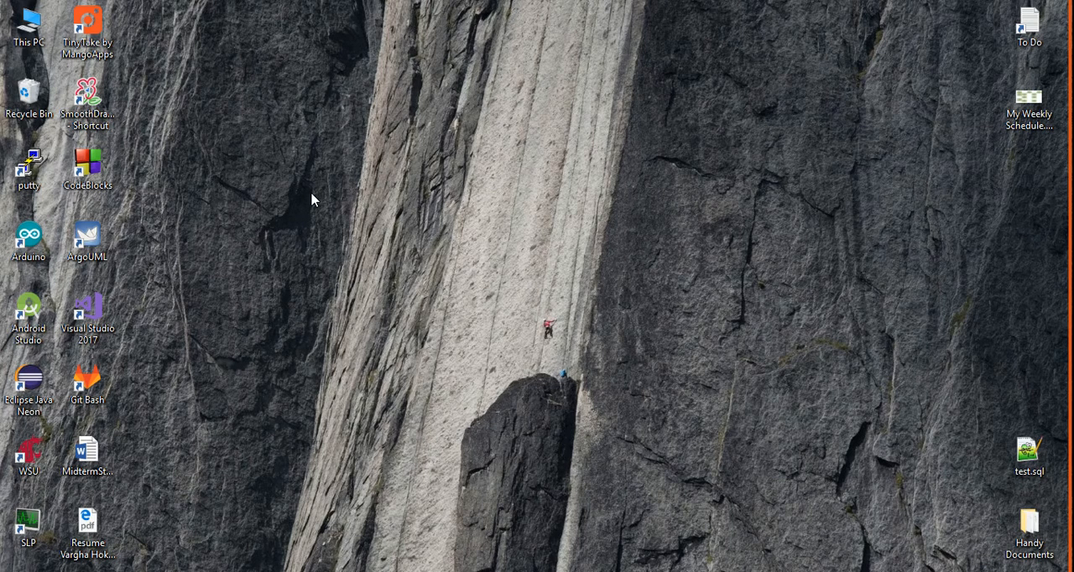
pyautogui.moveTo(660, 352)
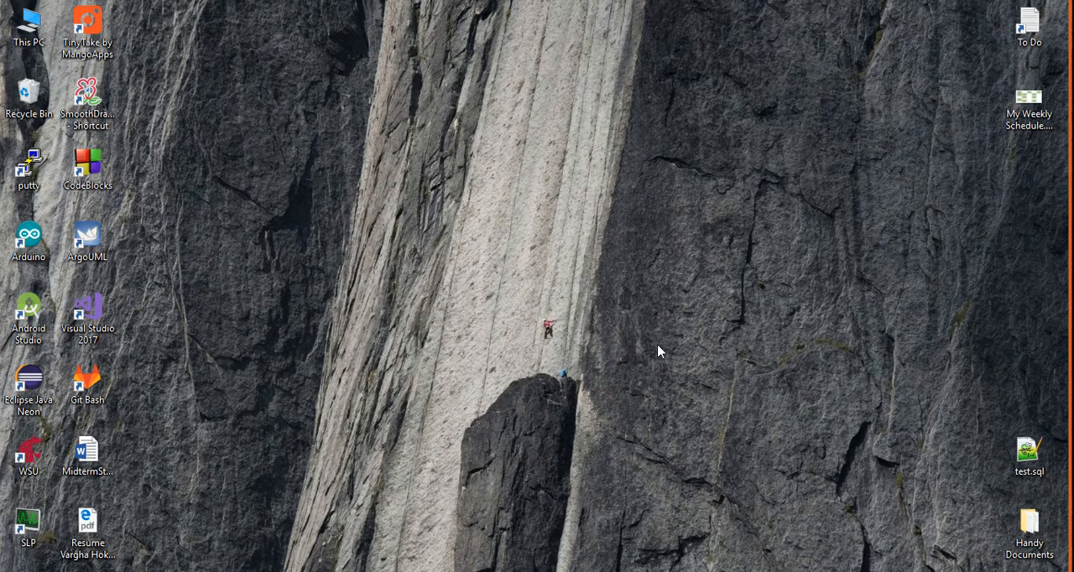
# - Open the Start menu to search for 'file history'
pyautogui.click(10, 568)
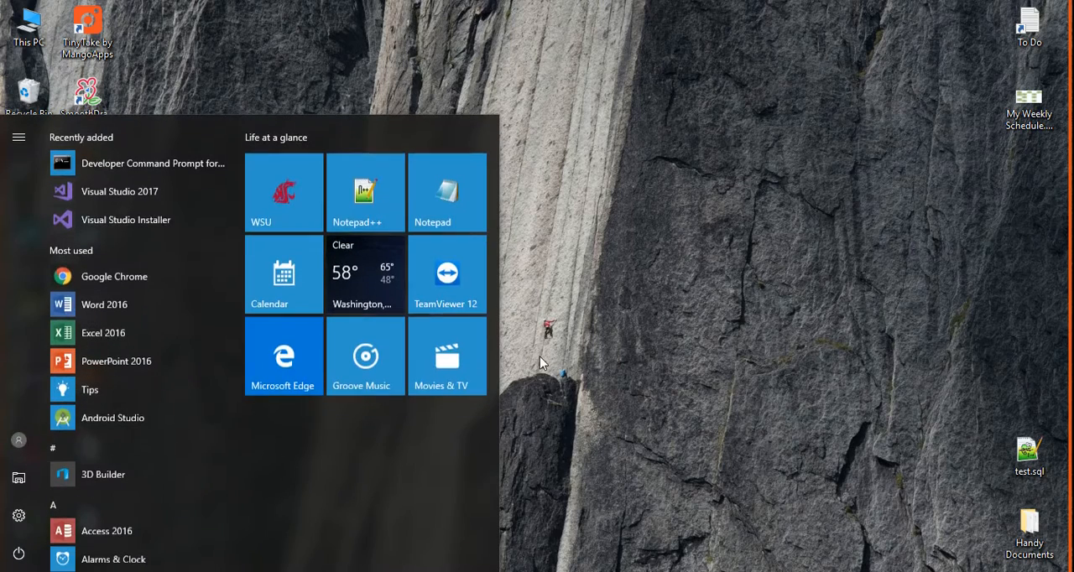
pyautogui.moveTo(284, 370)
pyautogui.write('file history')
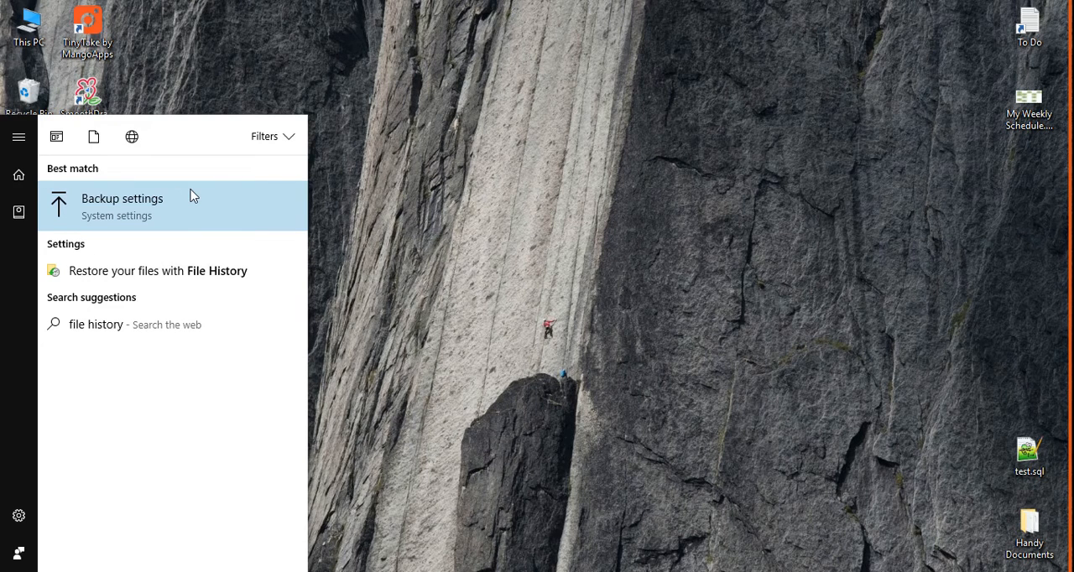
pyautogui.moveTo(118, 215)
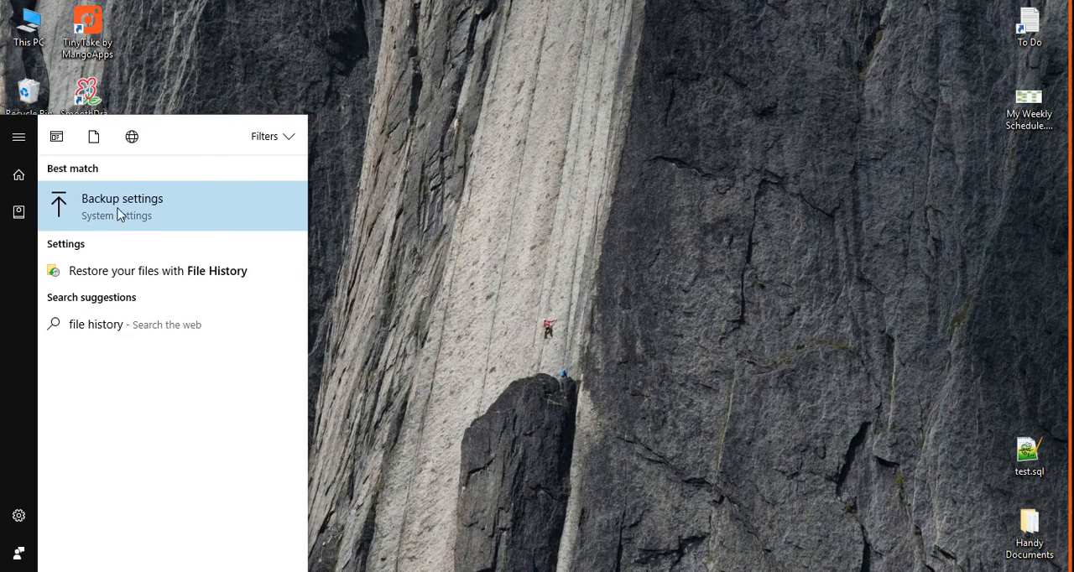
# - Open Backup settings and add the USB drive as the File History backup drive
pyautogui.click(122, 206)
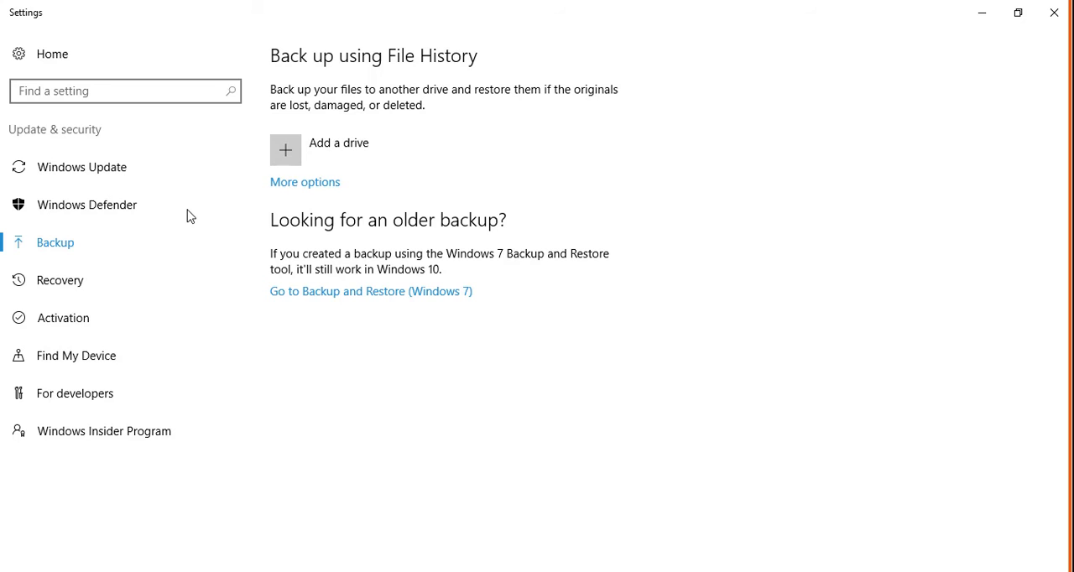
pyautogui.moveTo(388, 158)
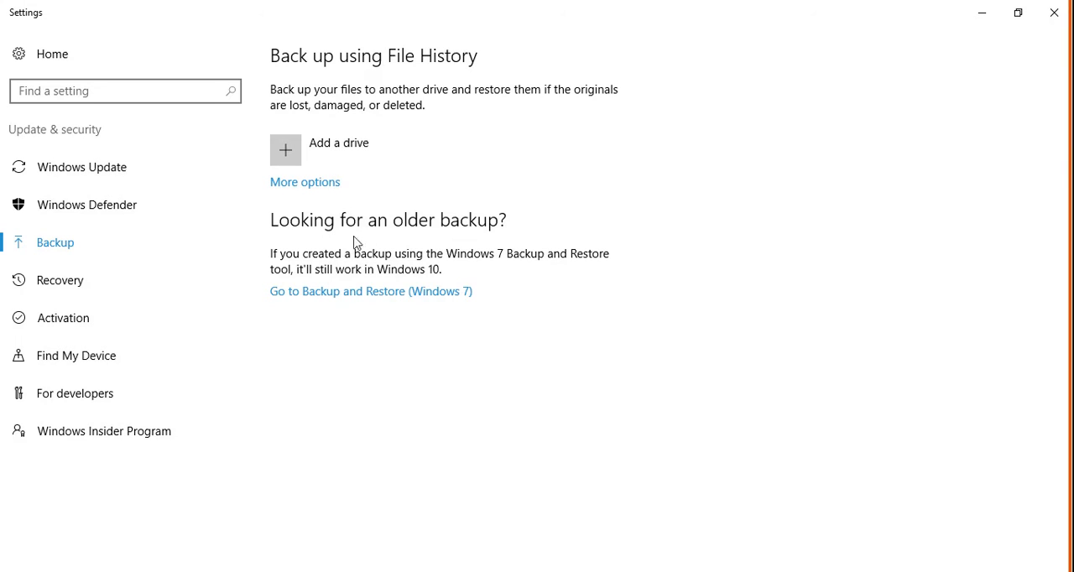
pyautogui.click(285, 150)
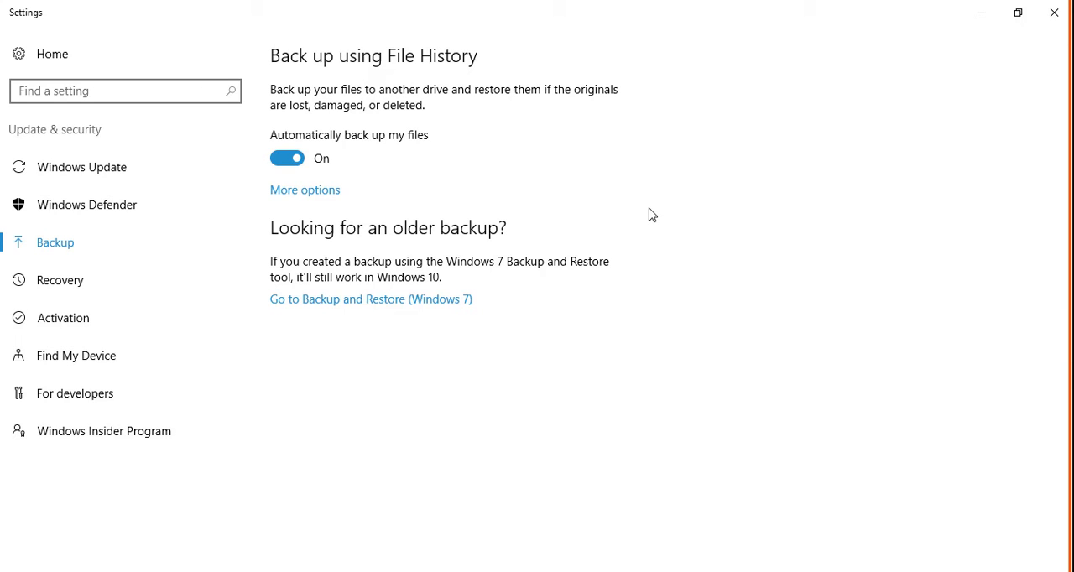
pyautogui.moveTo(742, 259)
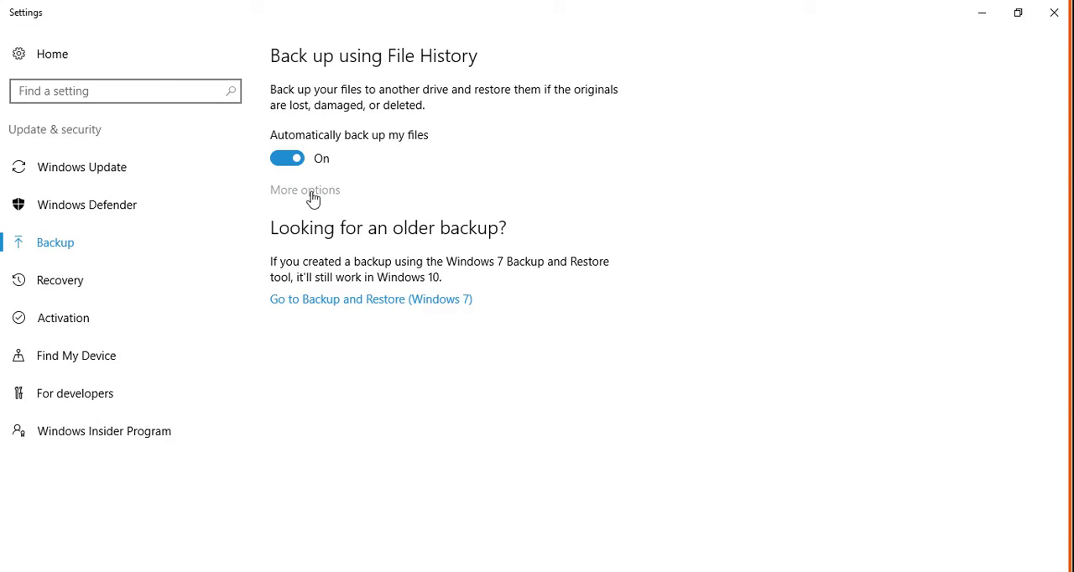
# - Open File History's More options page showing frequency, retention and folder lists
pyautogui.click(305, 189)
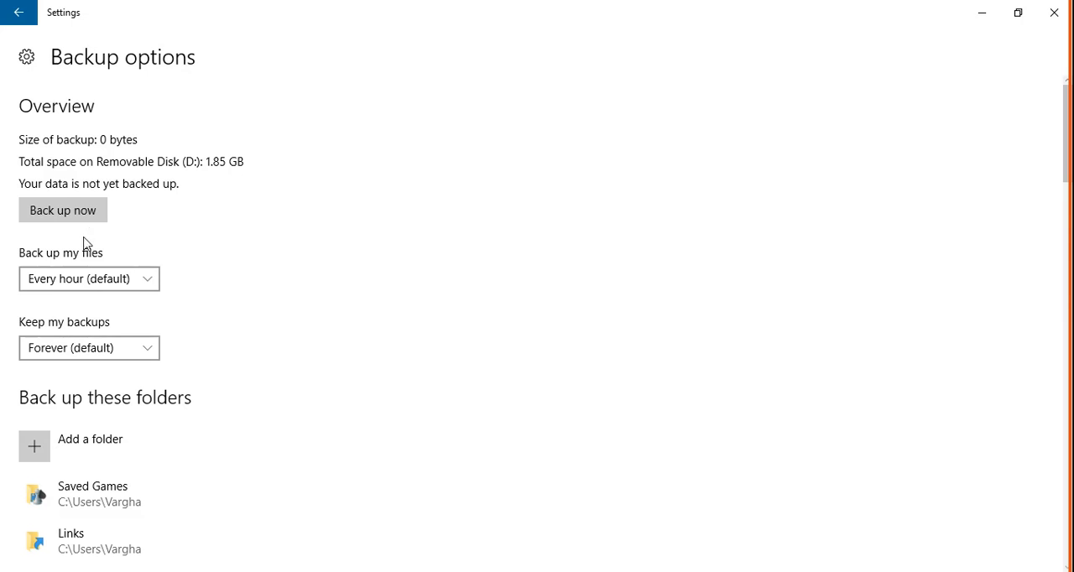
pyautogui.moveTo(62, 210)
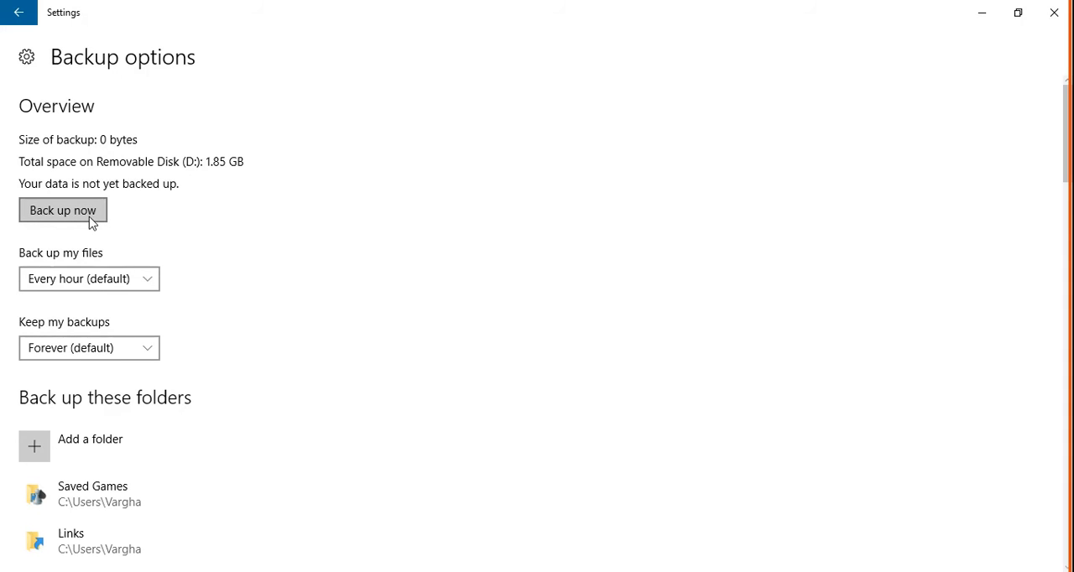
pyautogui.click(20, 12)
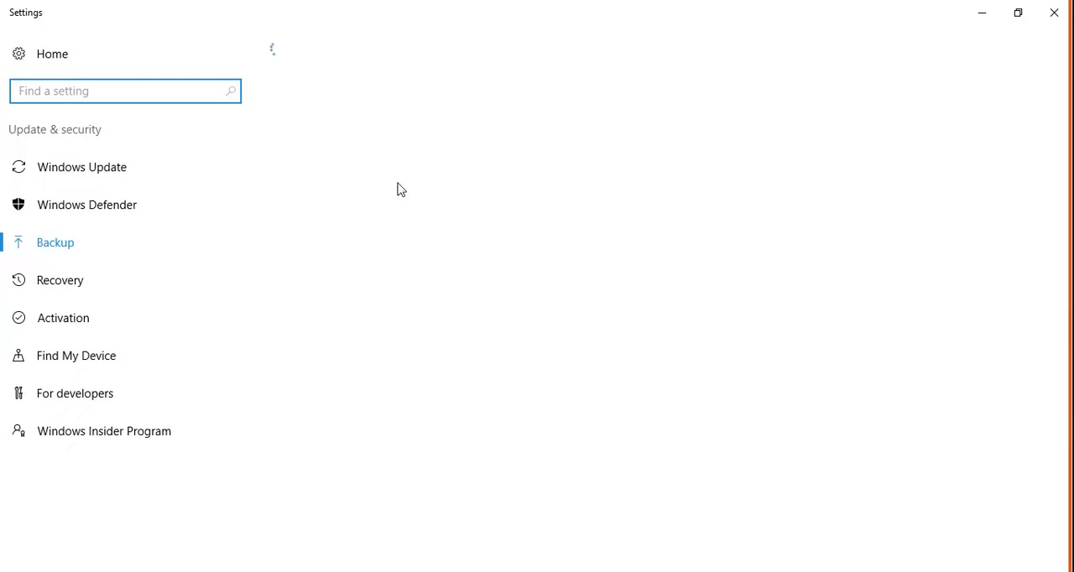
pyautogui.click(56, 243)
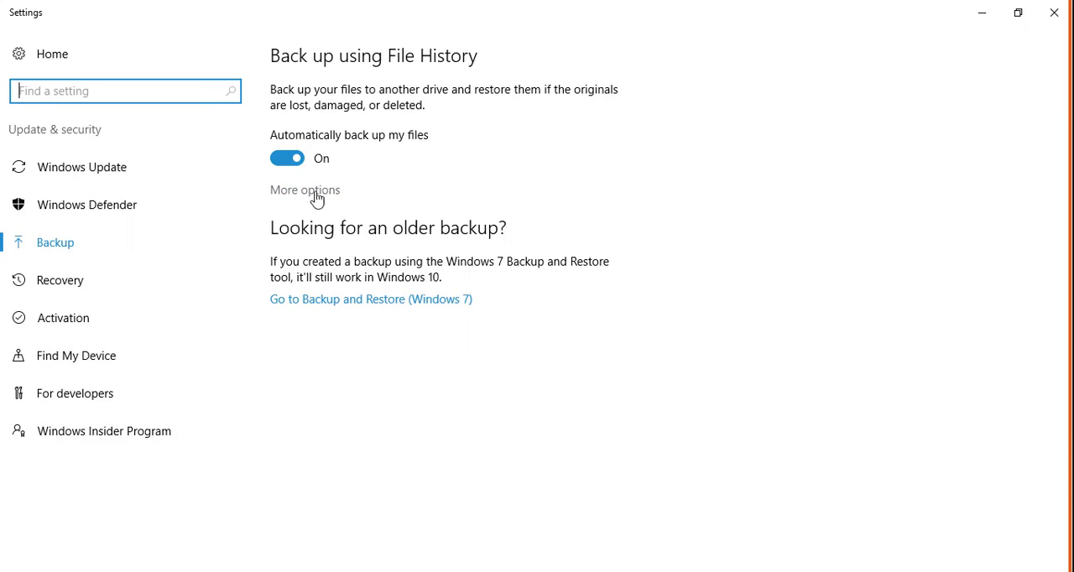
pyautogui.click(305, 190)
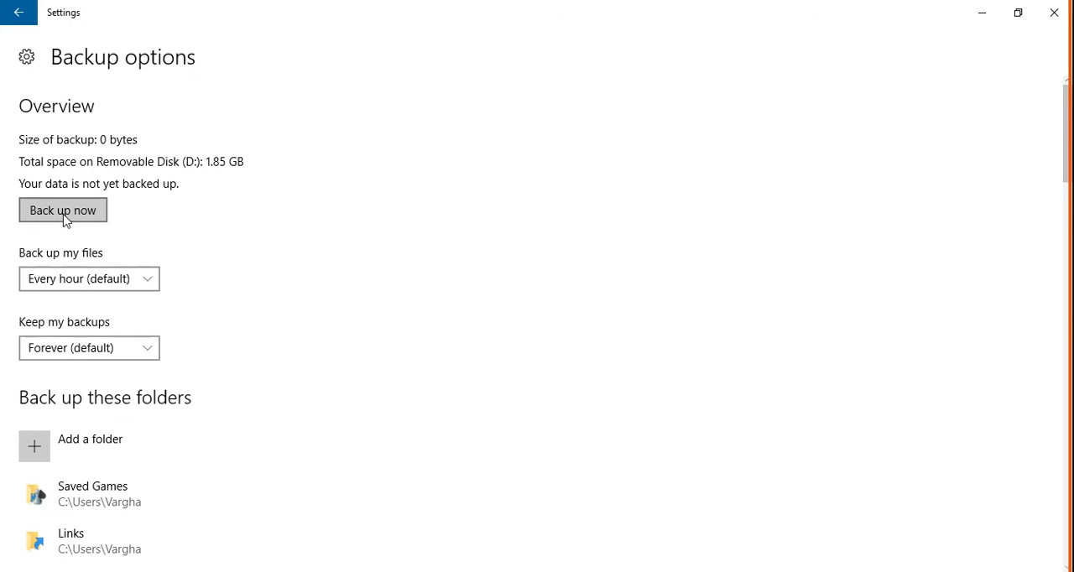
pyautogui.click(88, 279)
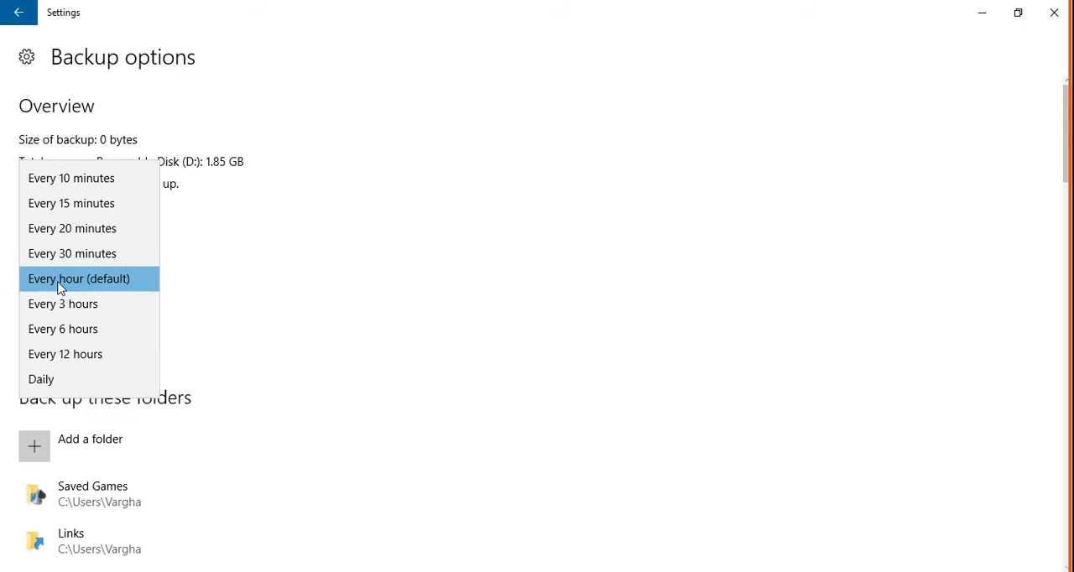
pyautogui.moveTo(103, 284)
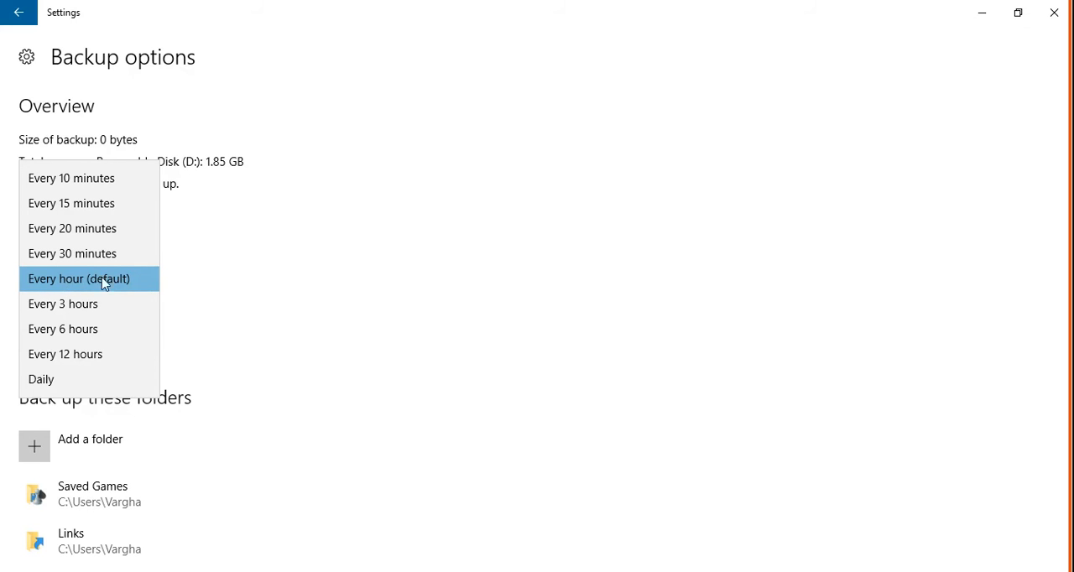
pyautogui.click(79, 278)
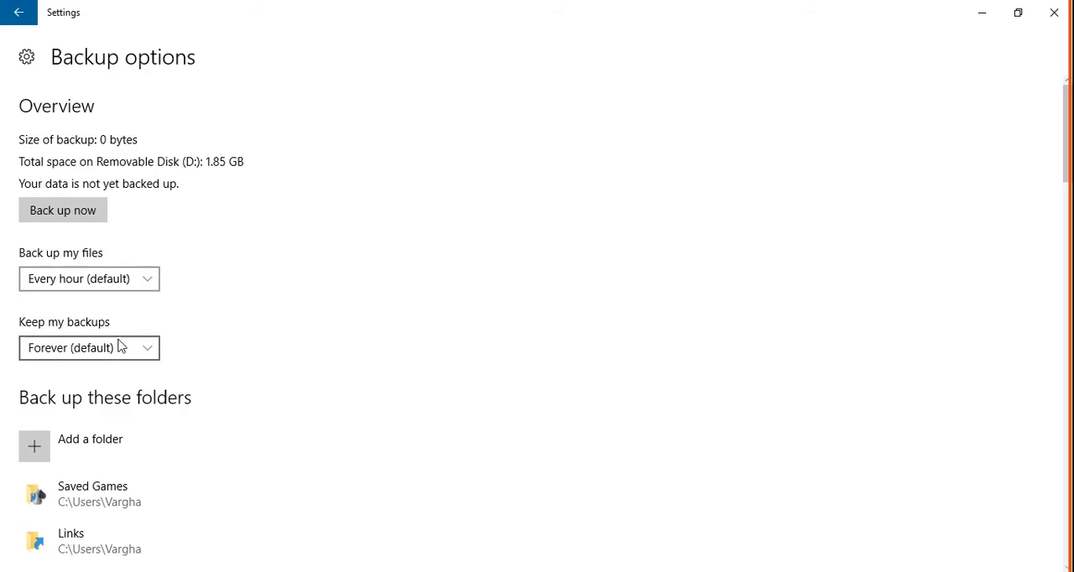
pyautogui.click(88, 348)
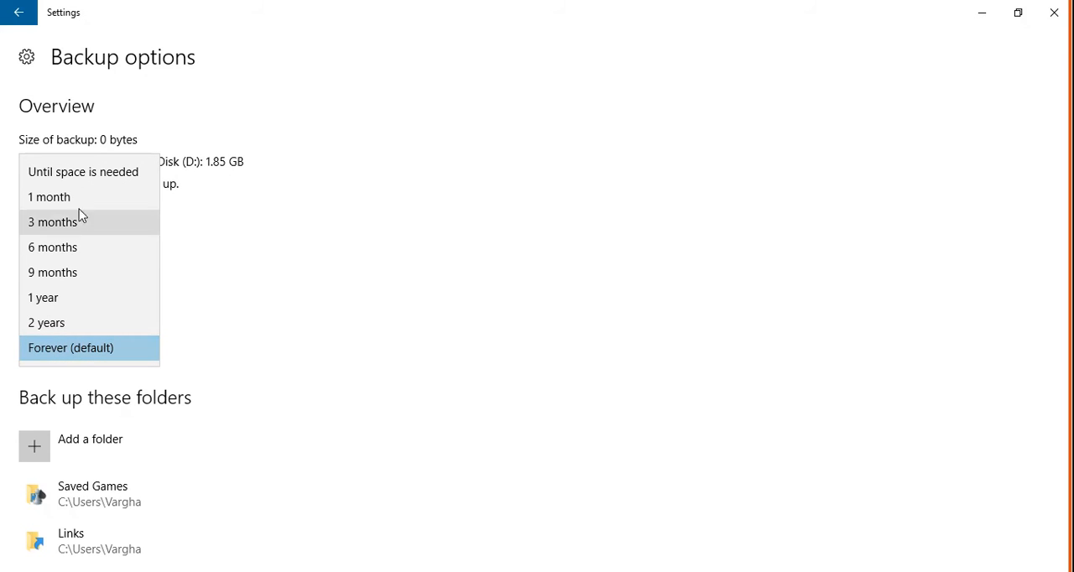
pyautogui.click(71, 347)
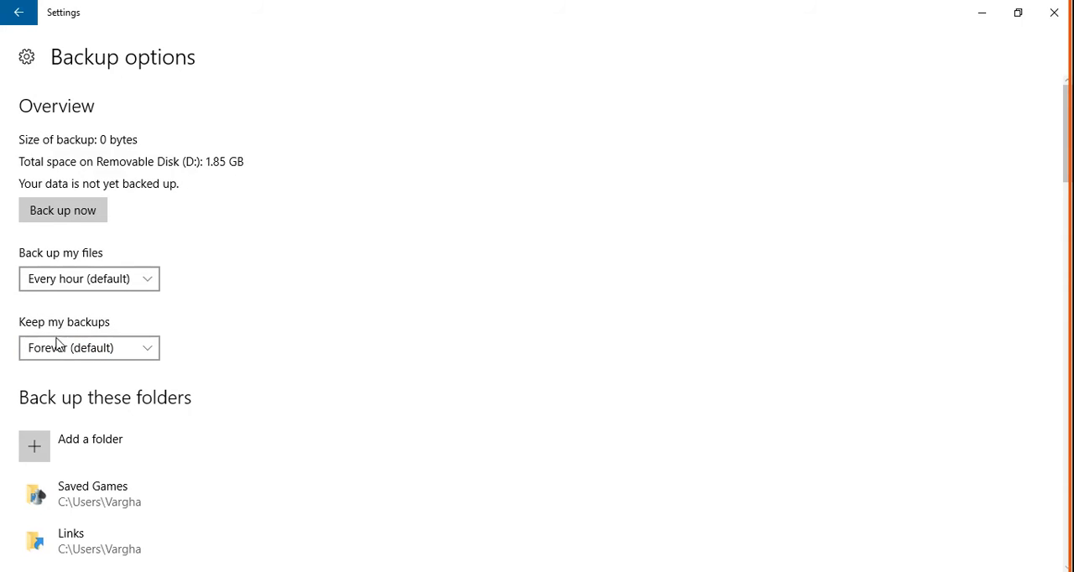
pyautogui.click(88, 348)
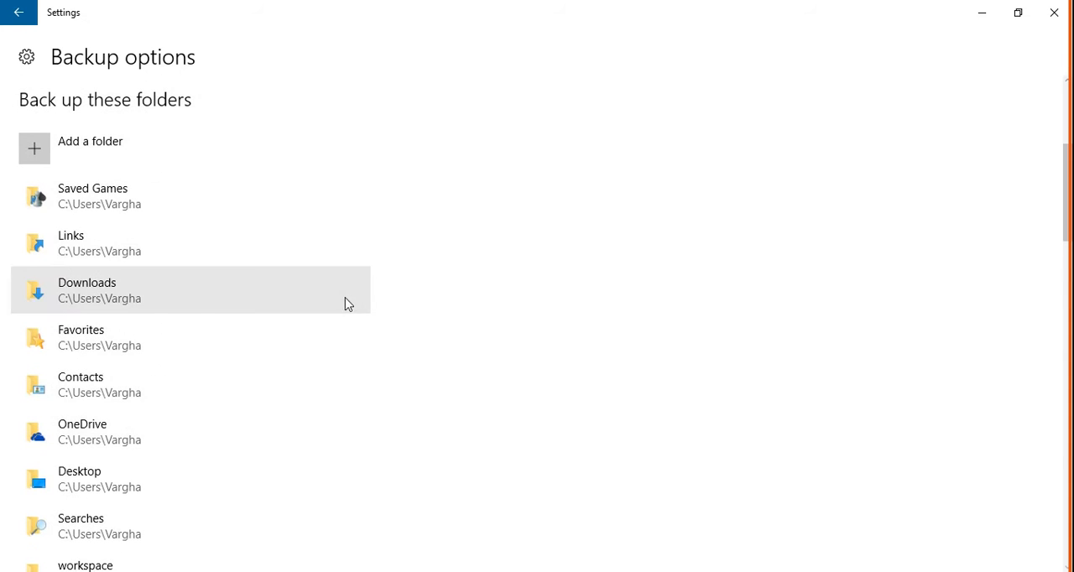
pyautogui.moveTo(184, 196)
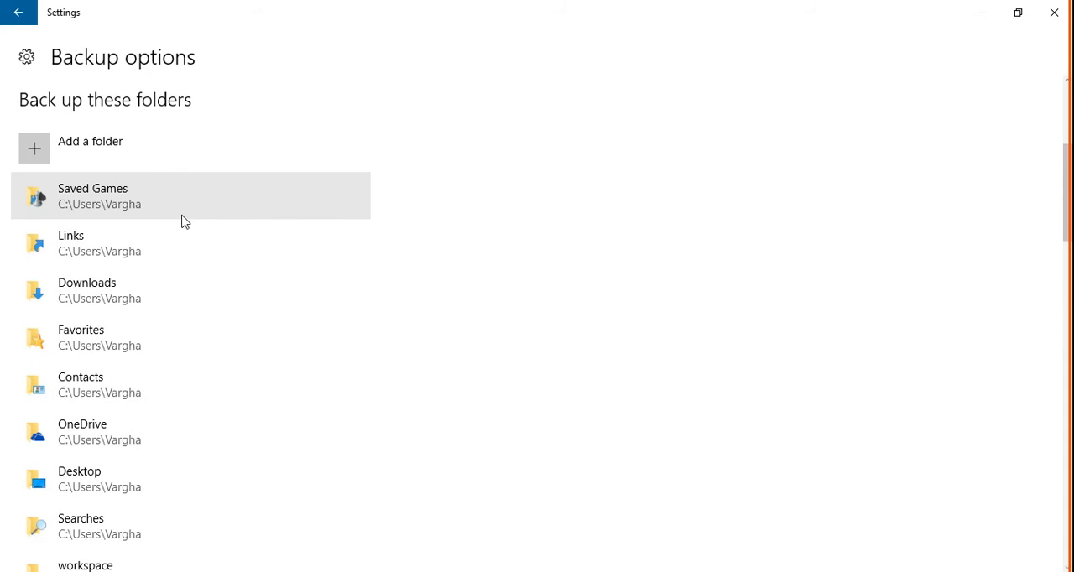
pyautogui.moveTo(193, 351)
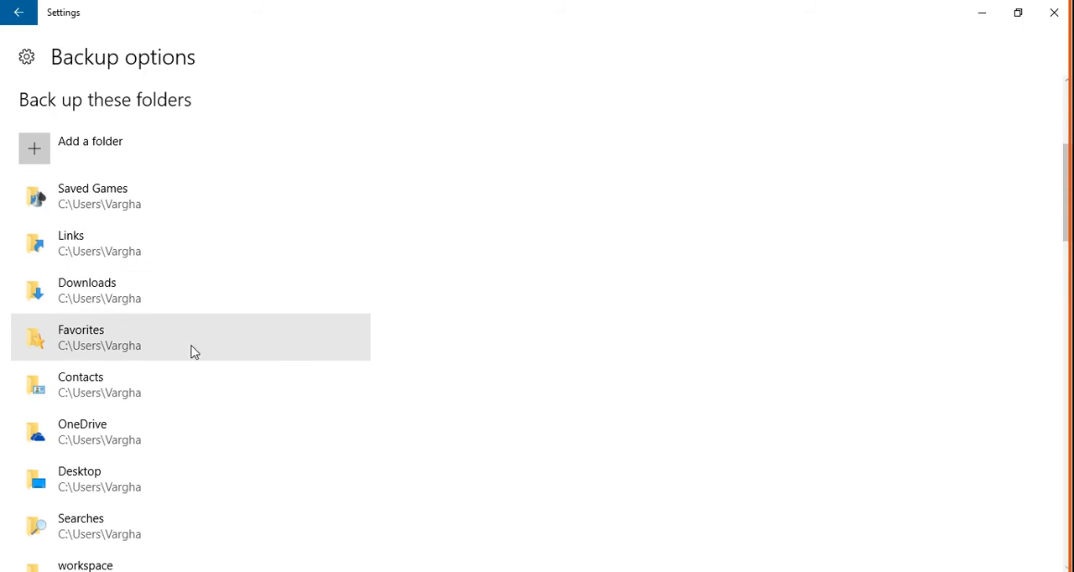
pyautogui.scroll(-3)
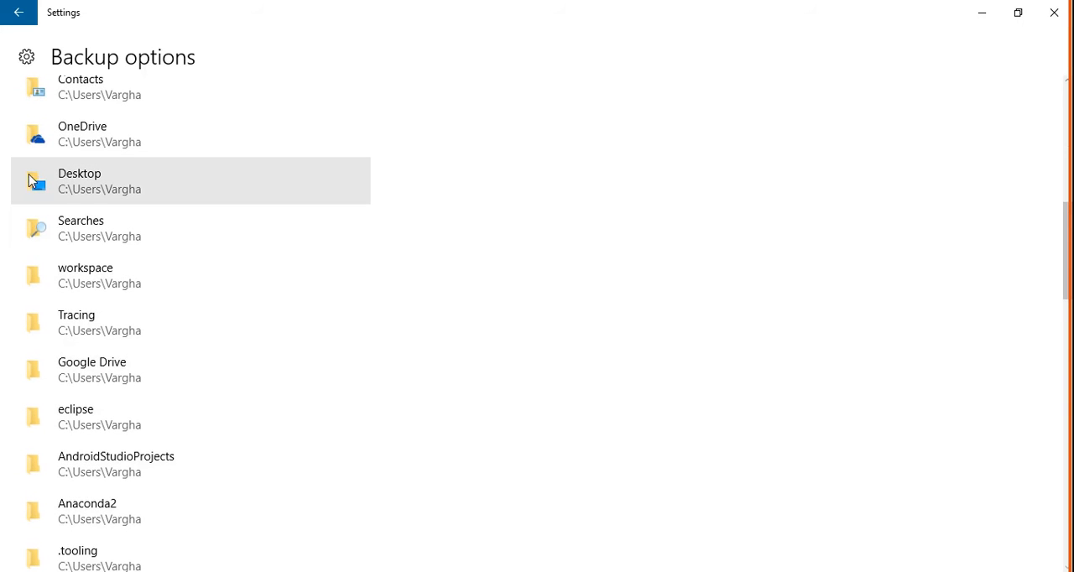
pyautogui.scroll(-3)
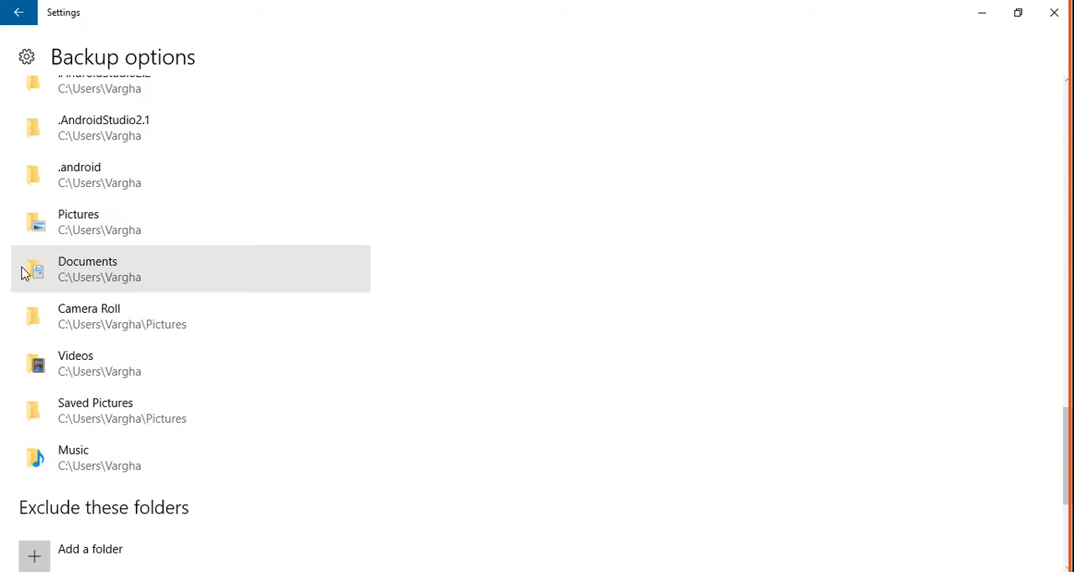
pyautogui.moveTo(161, 376)
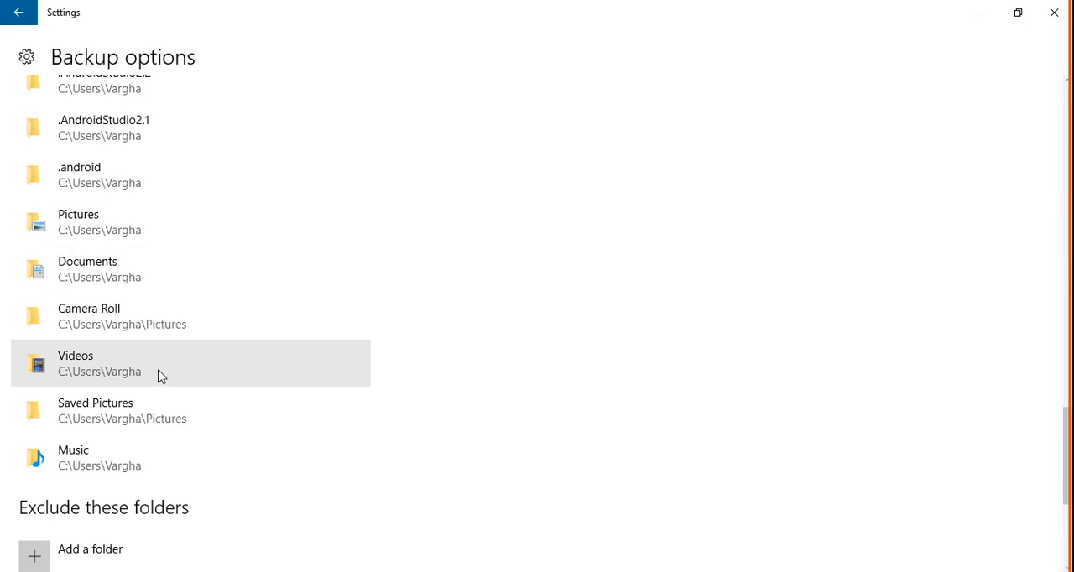
pyautogui.moveTo(635, 265)
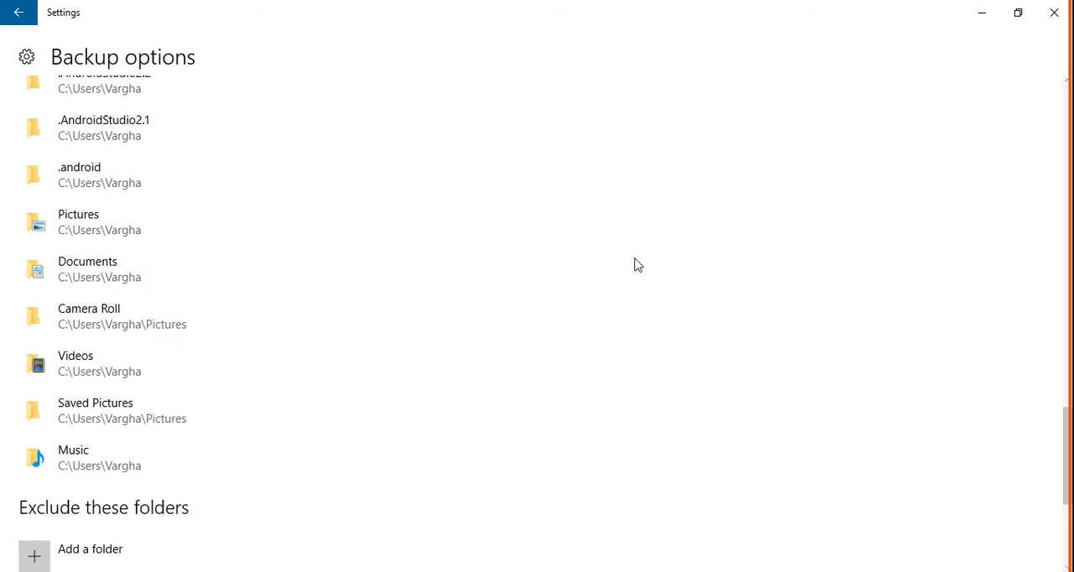
pyautogui.scroll(-3)
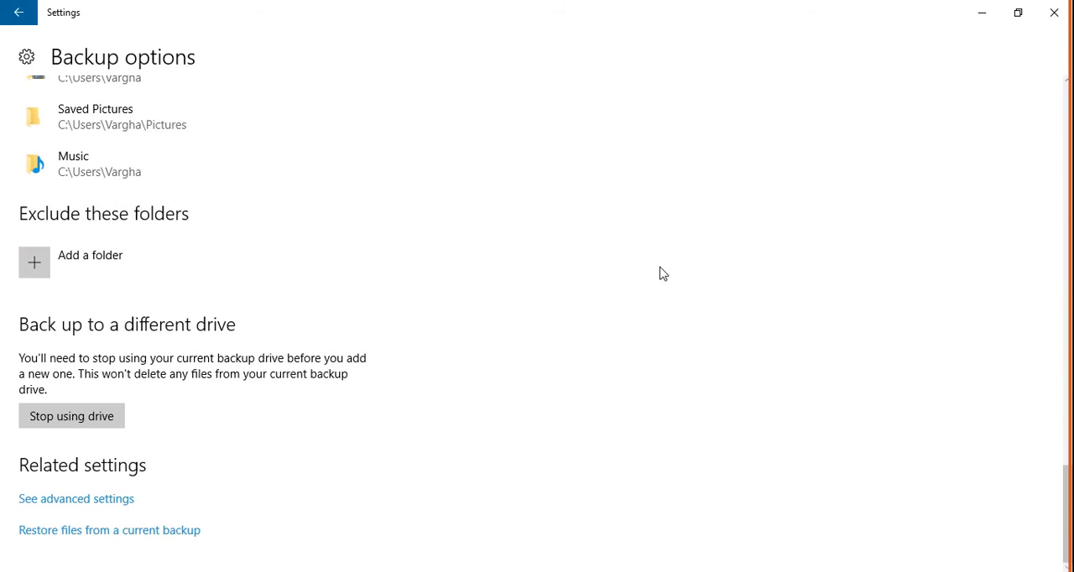
pyautogui.moveTo(168, 279)
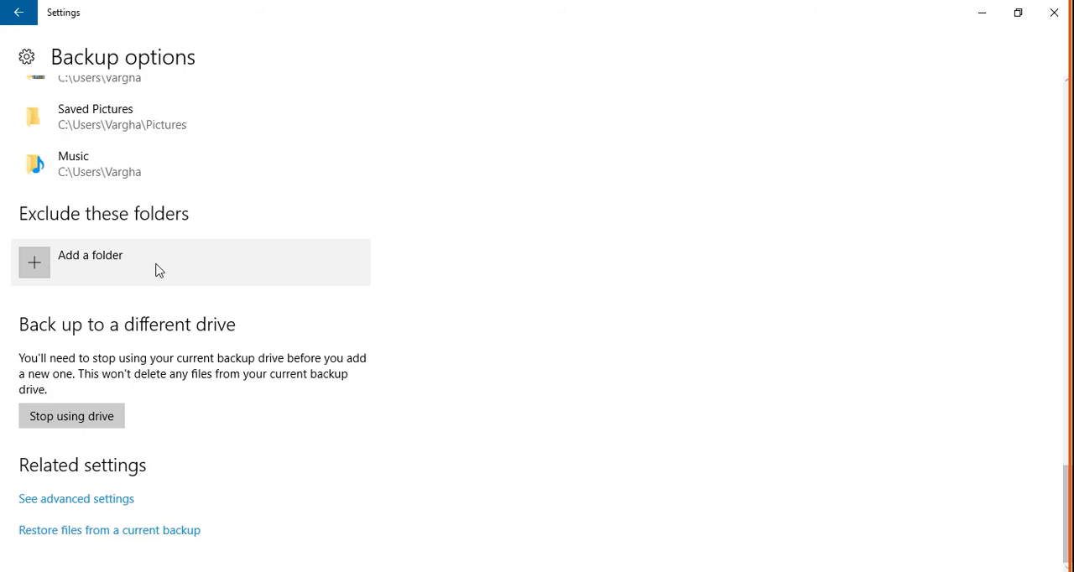
pyautogui.click(34, 262)
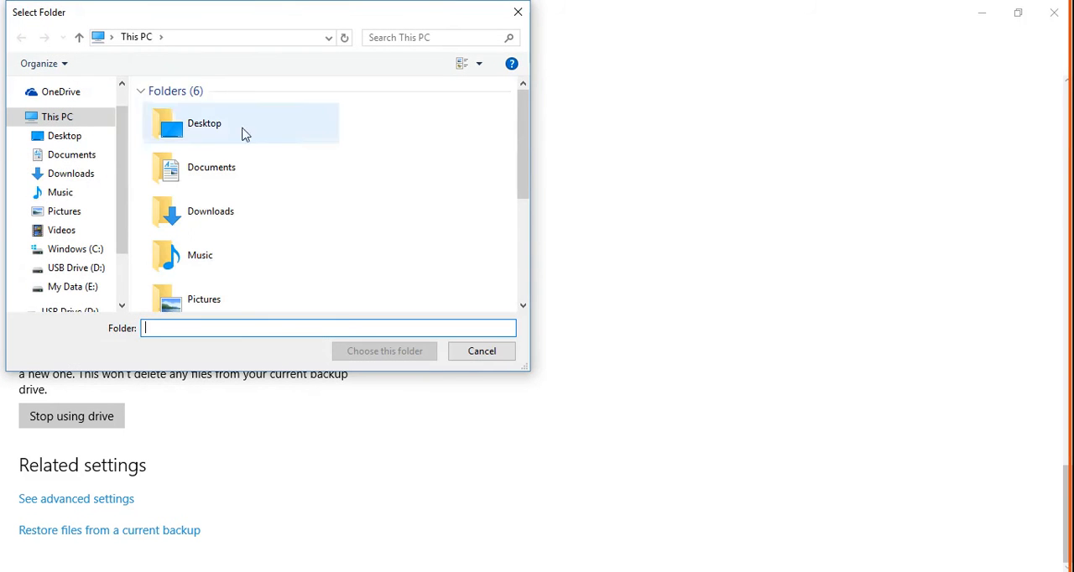
pyautogui.scroll(-3)
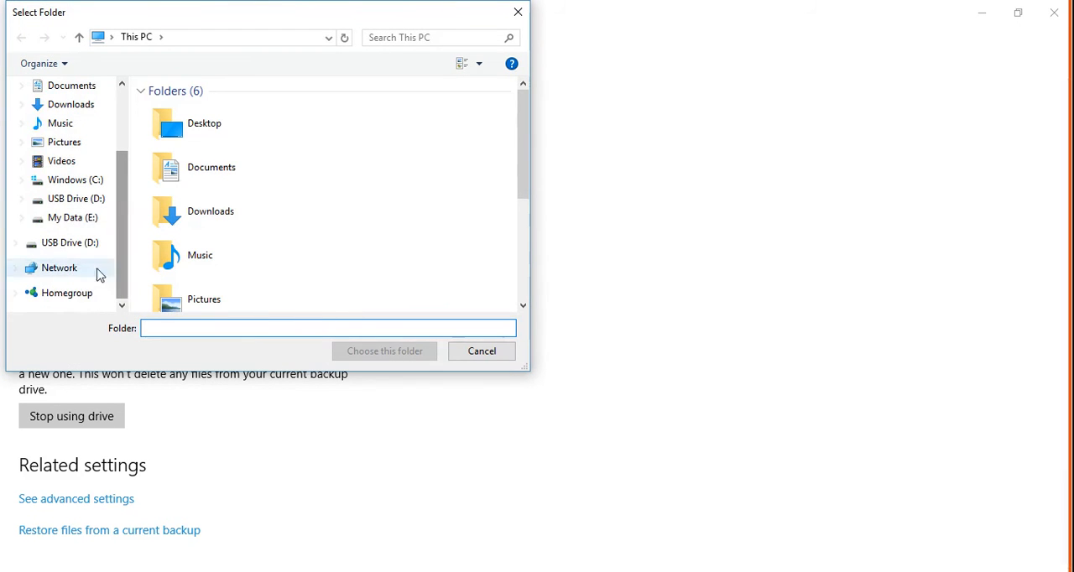
pyautogui.moveTo(75, 180)
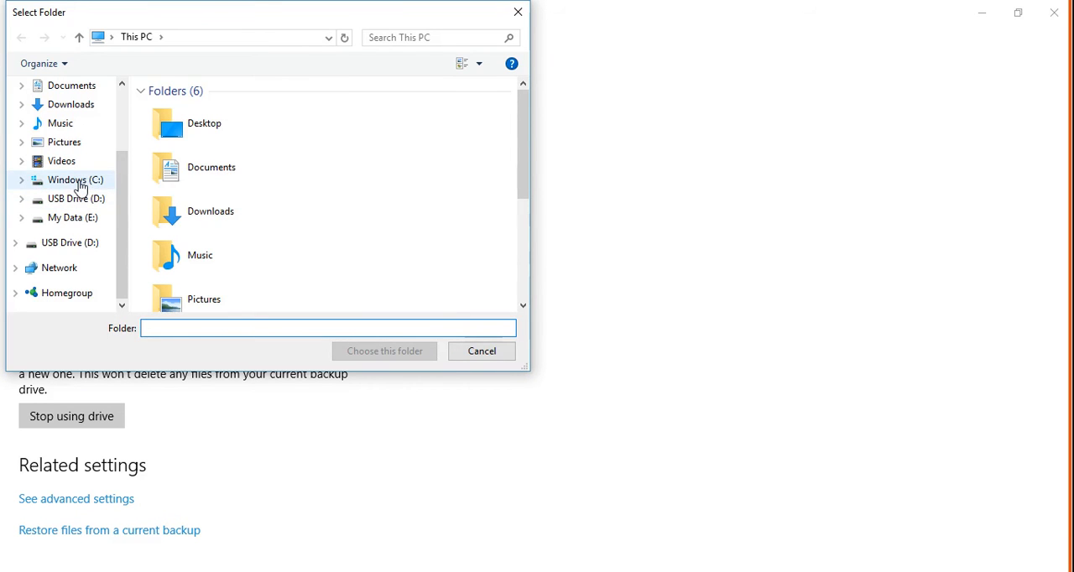
pyautogui.doubleClick(67, 180)
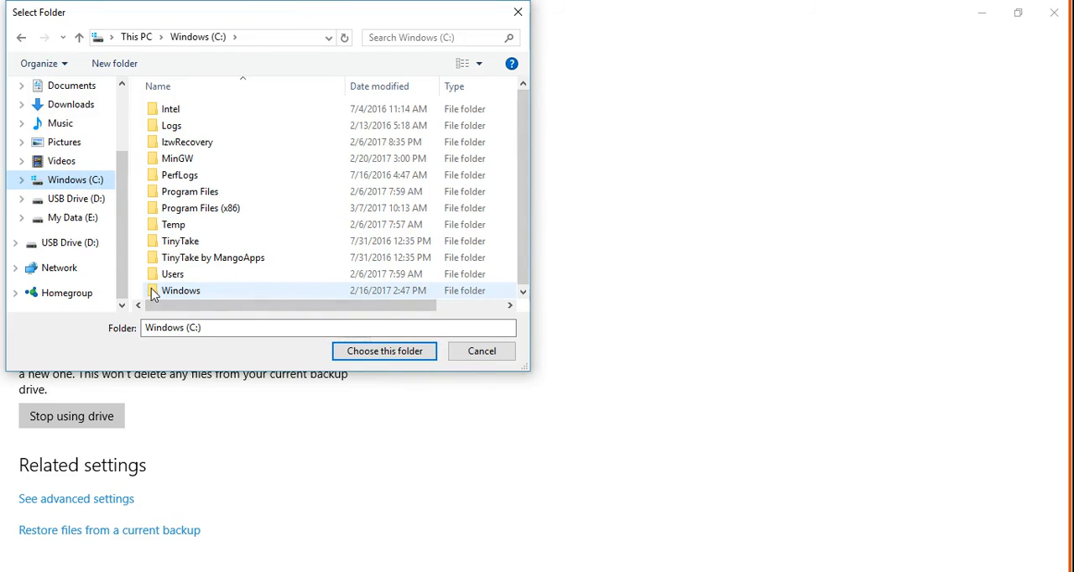
pyautogui.moveTo(180, 290)
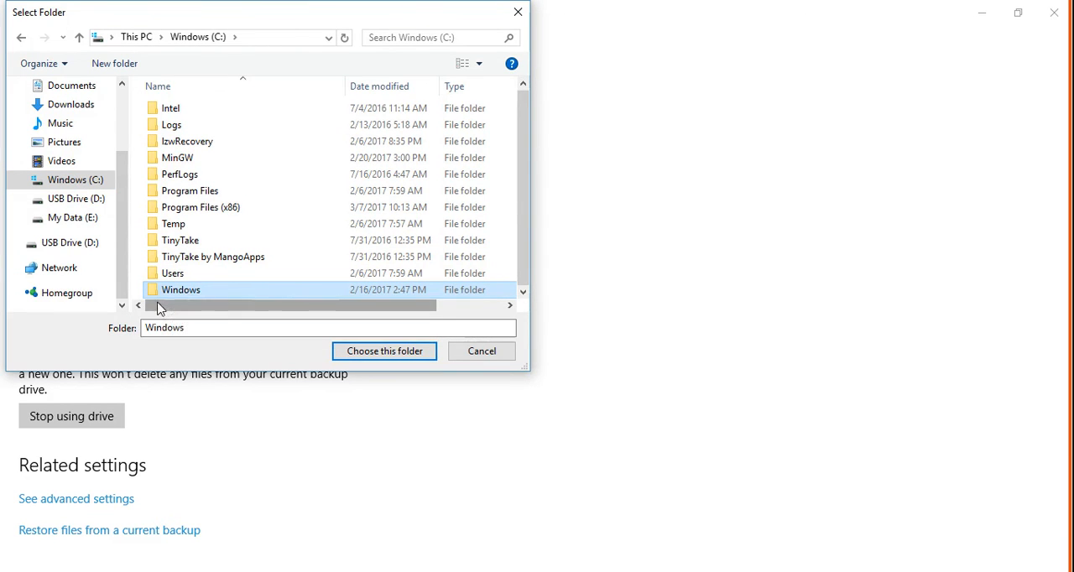
pyautogui.moveTo(166, 315)
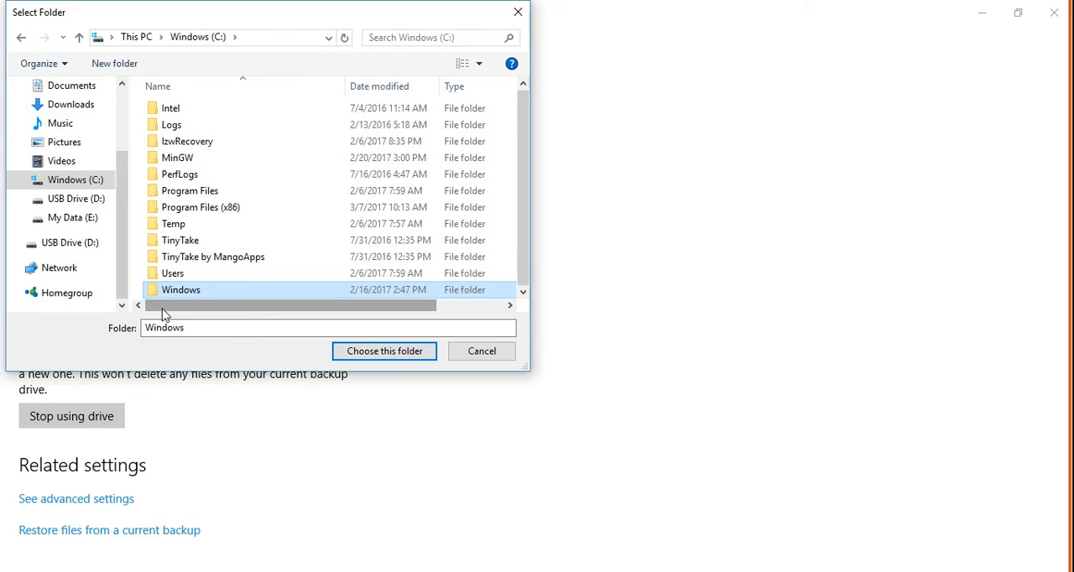
pyautogui.moveTo(481, 351)
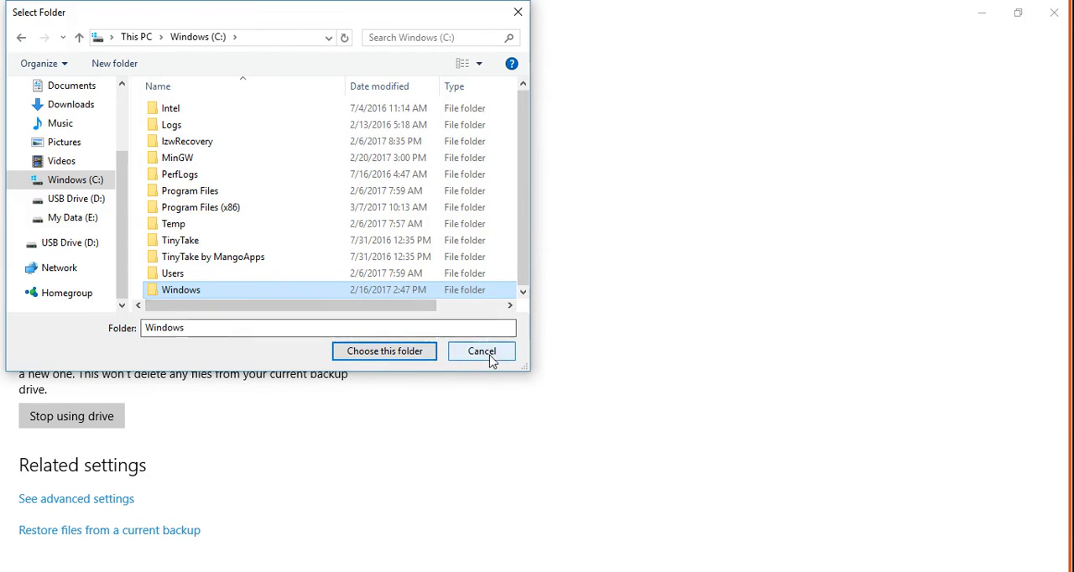
pyautogui.moveTo(384, 351)
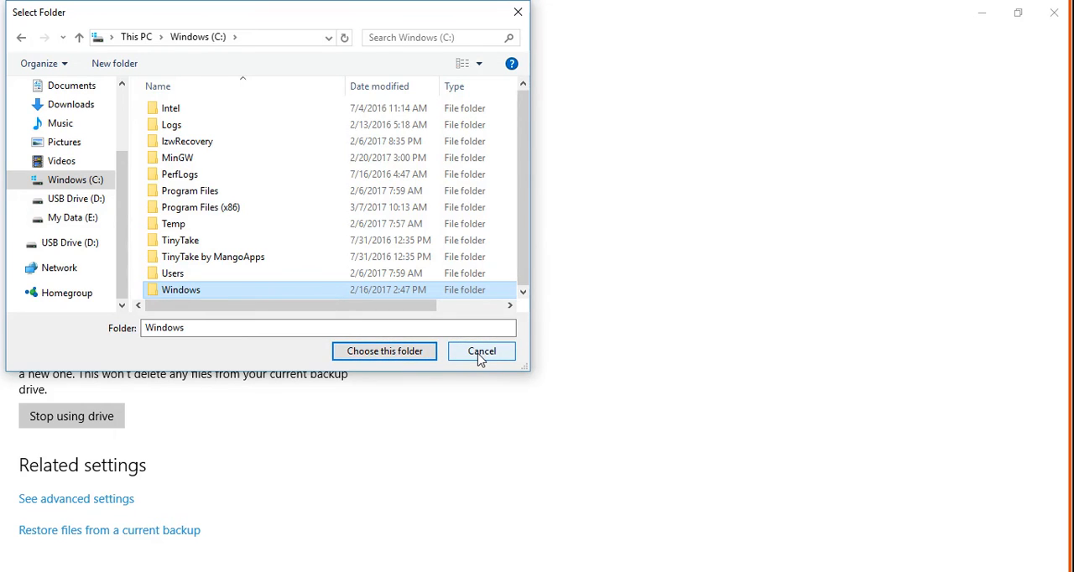
pyautogui.click(481, 351)
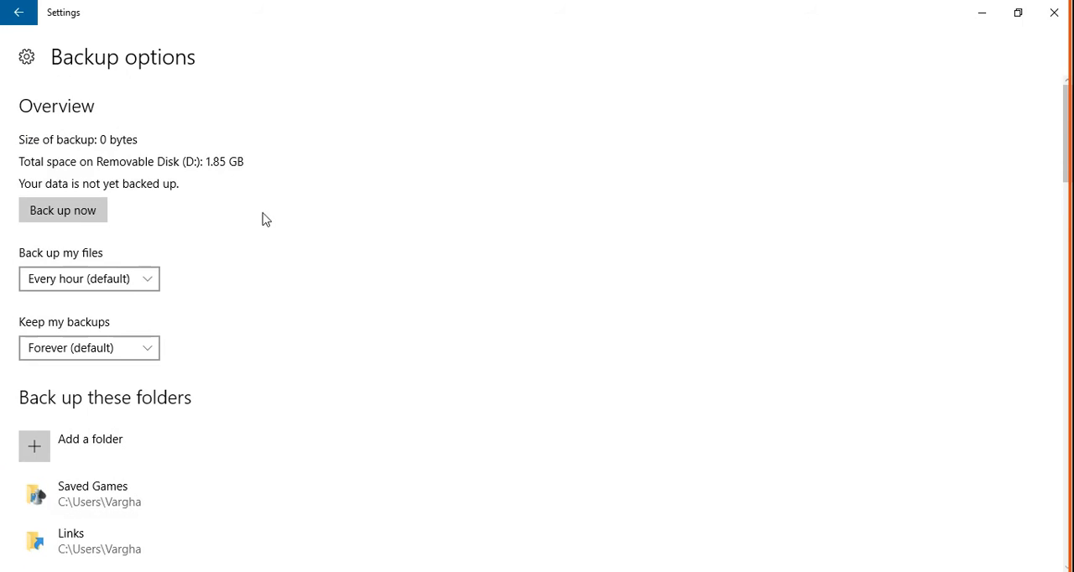
pyautogui.scroll(-3)
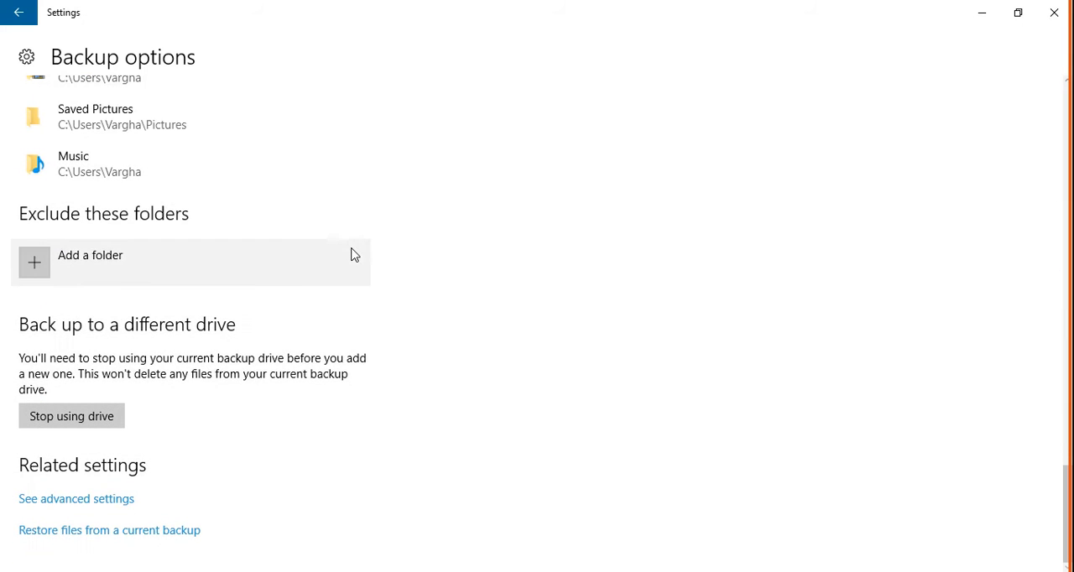
pyautogui.moveTo(636, 446)
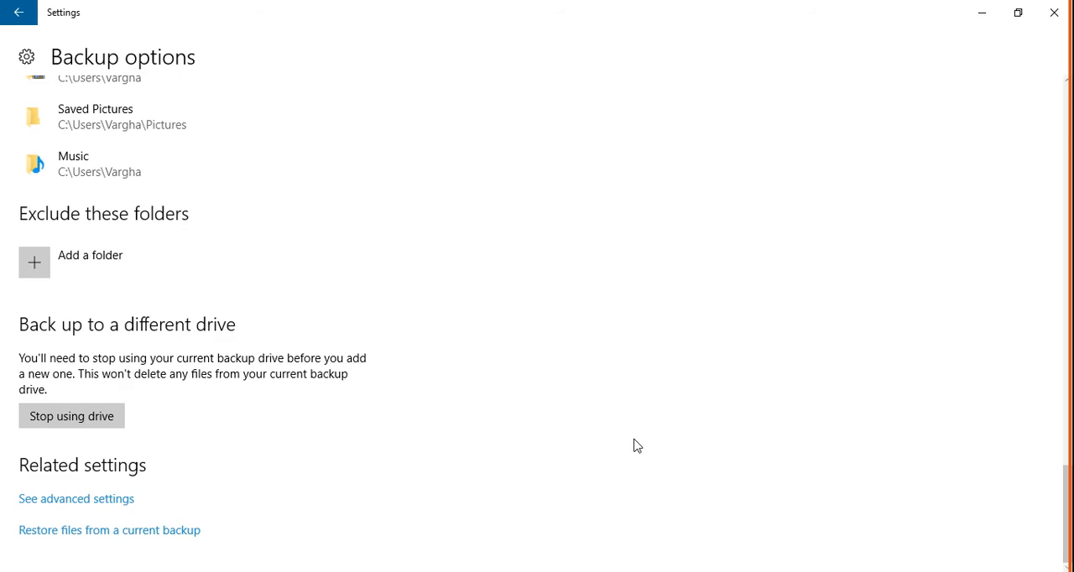
pyautogui.moveTo(104, 534)
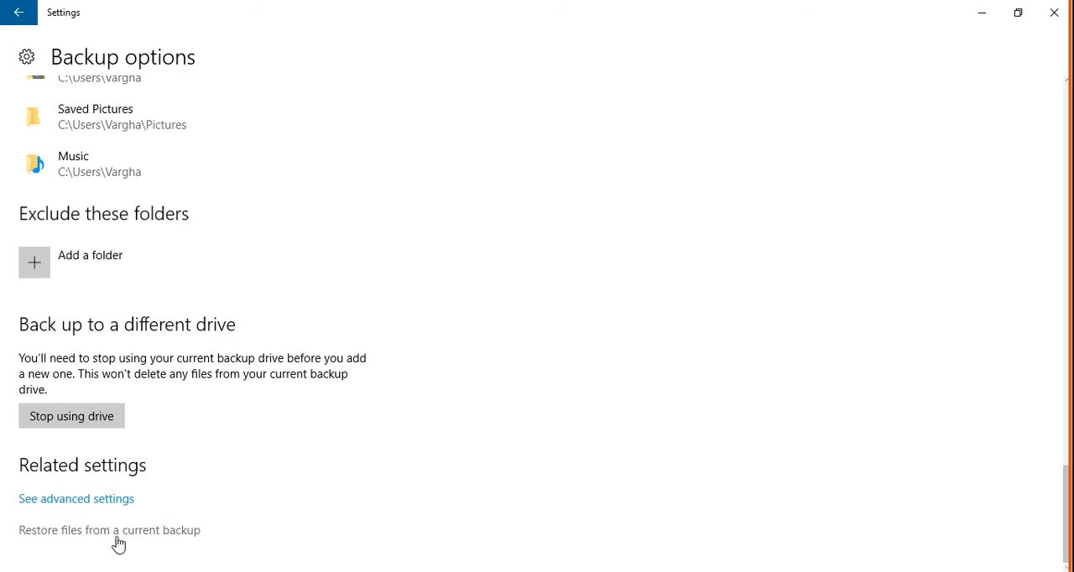
pyautogui.moveTo(149, 541)
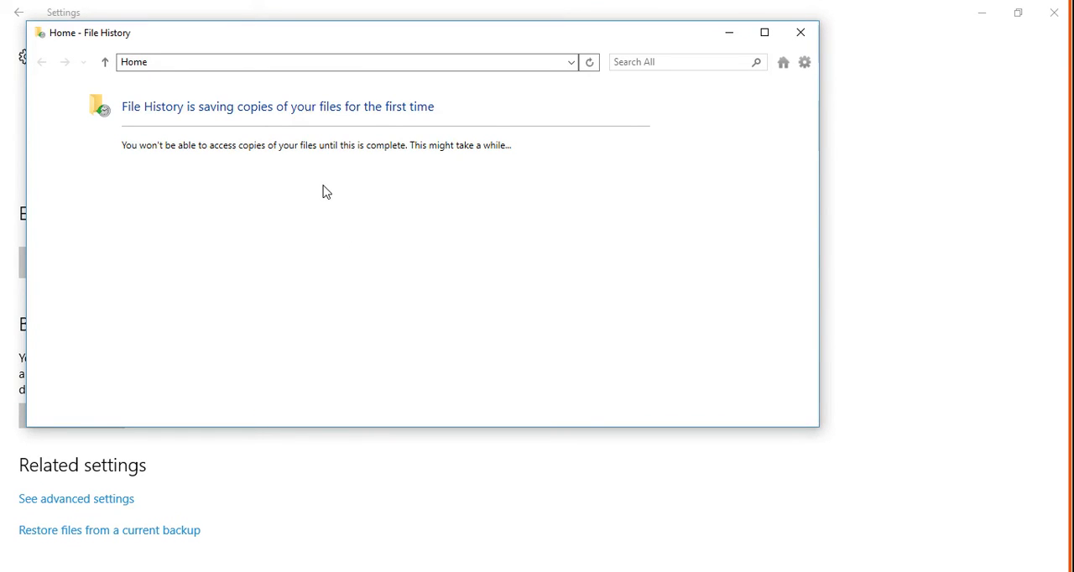
pyautogui.moveTo(407, 157)
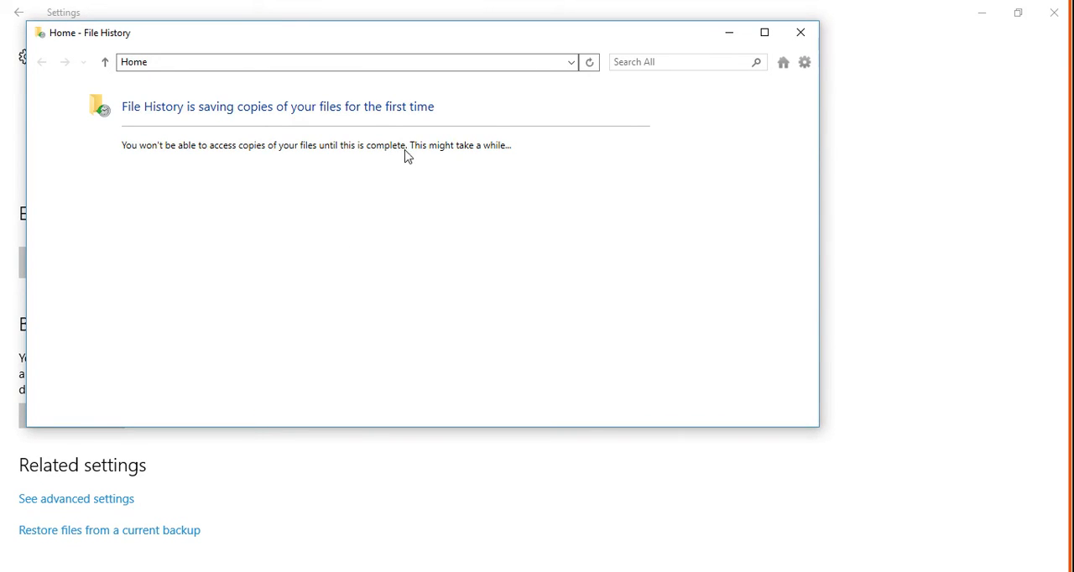
pyautogui.moveTo(474, 152)
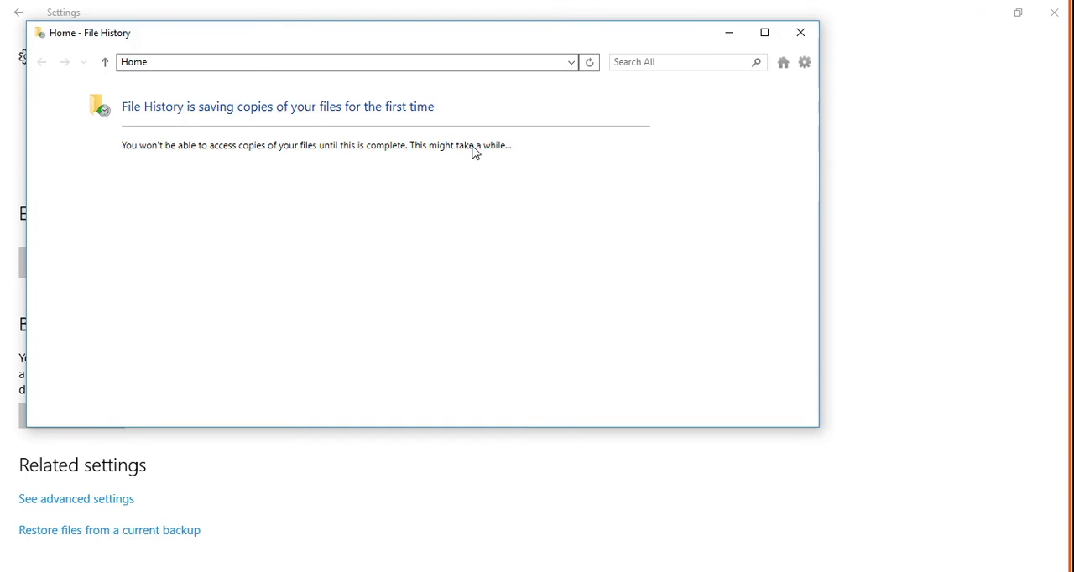
pyautogui.moveTo(401, 205)
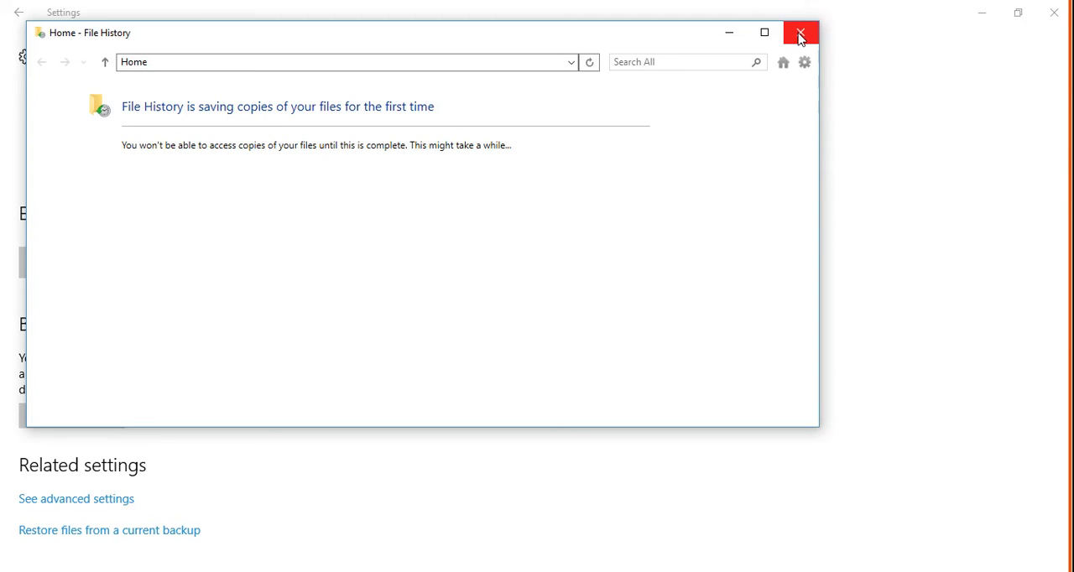
pyautogui.click(800, 33)
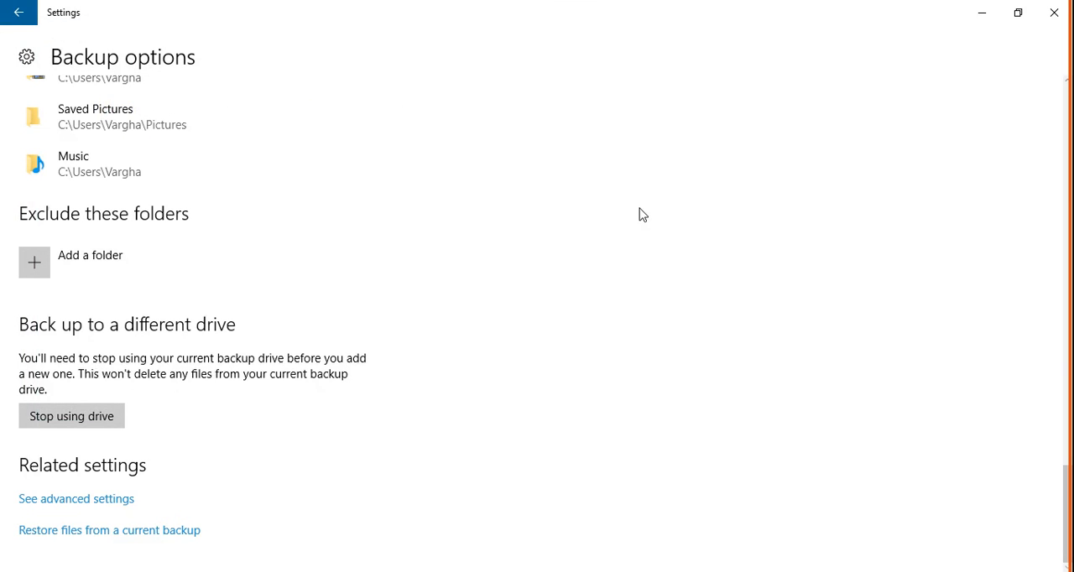
pyautogui.moveTo(1054, 13)
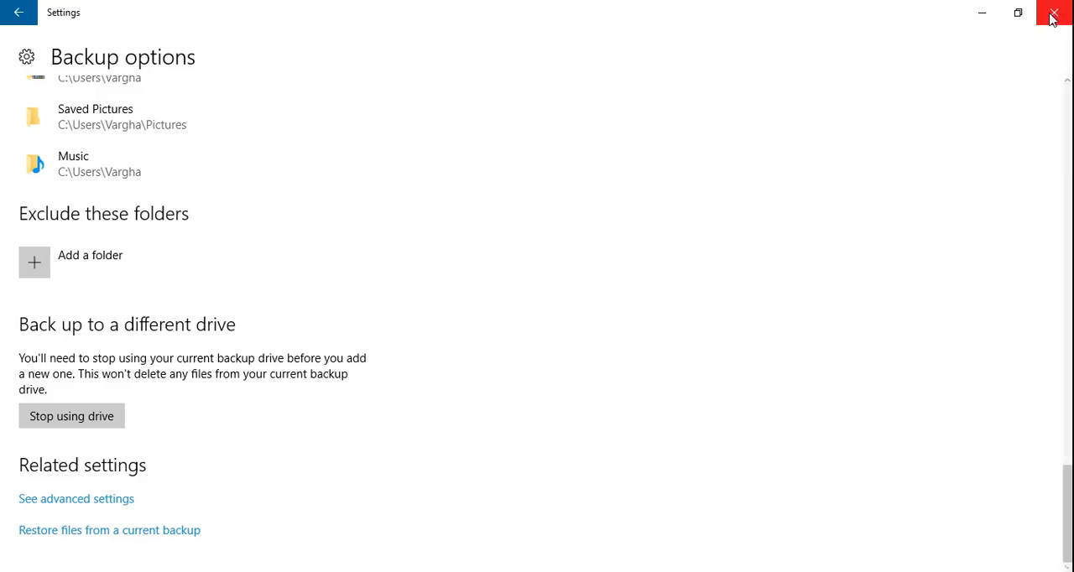
# - Close Settings and browse USB Drive (D:) into FileHistory and the user's backup folder
pyautogui.click(1054, 13)
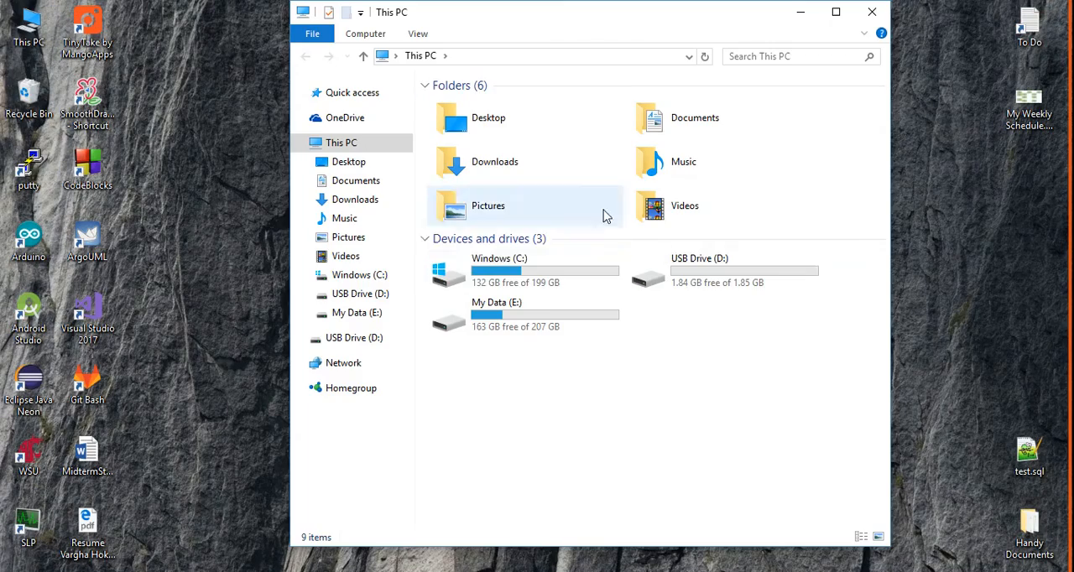
pyautogui.click(722, 271)
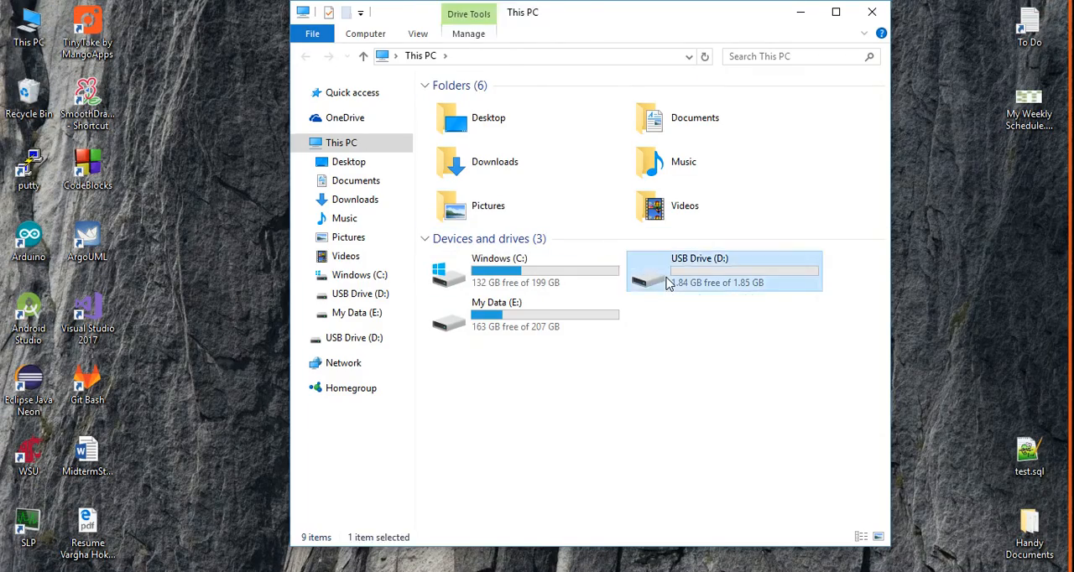
pyautogui.doubleClick(724, 271)
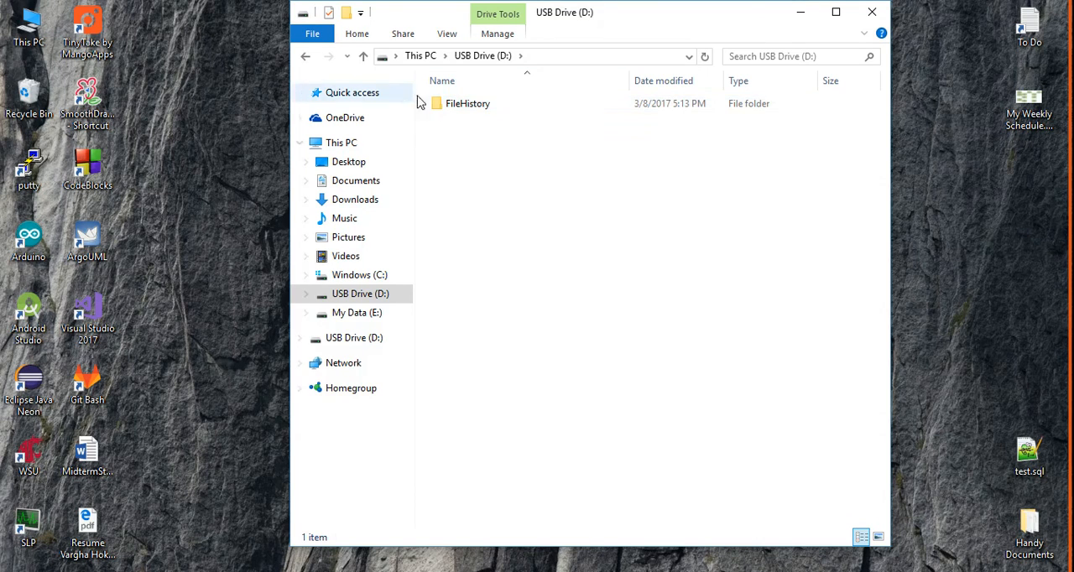
pyautogui.doubleClick(468, 103)
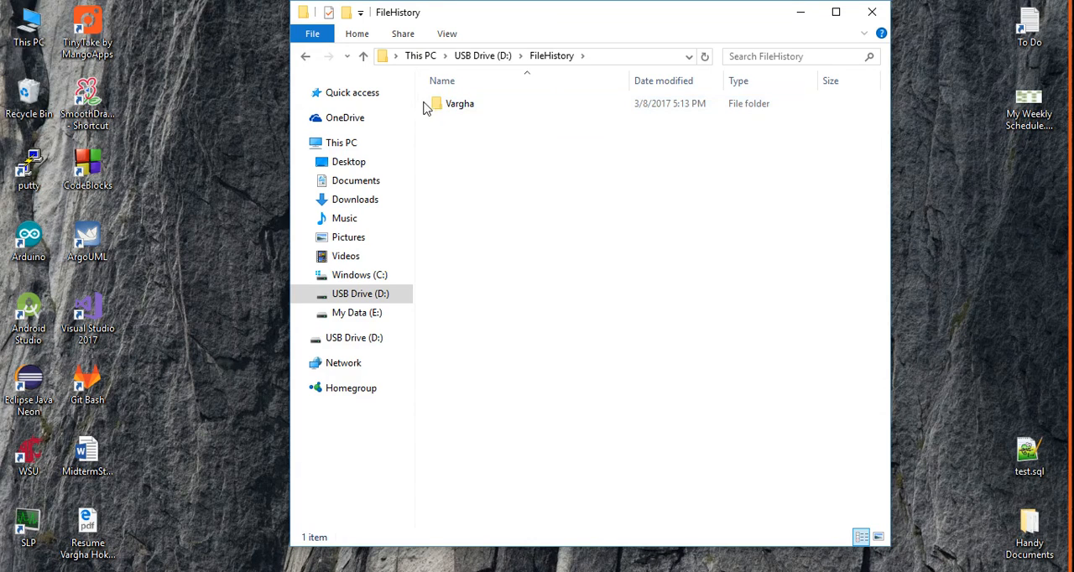
pyautogui.click(460, 104)
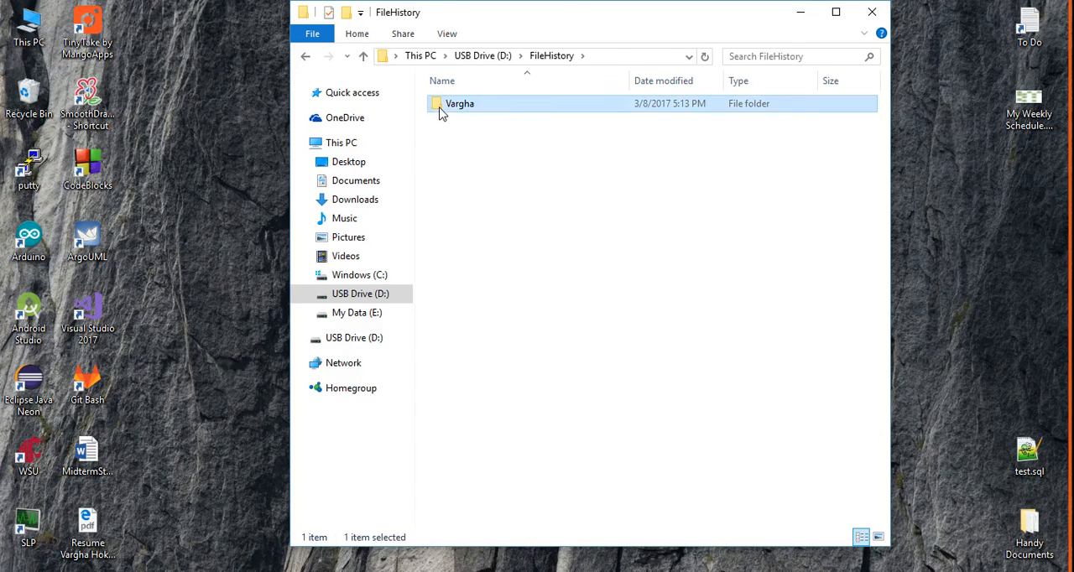
pyautogui.doubleClick(460, 103)
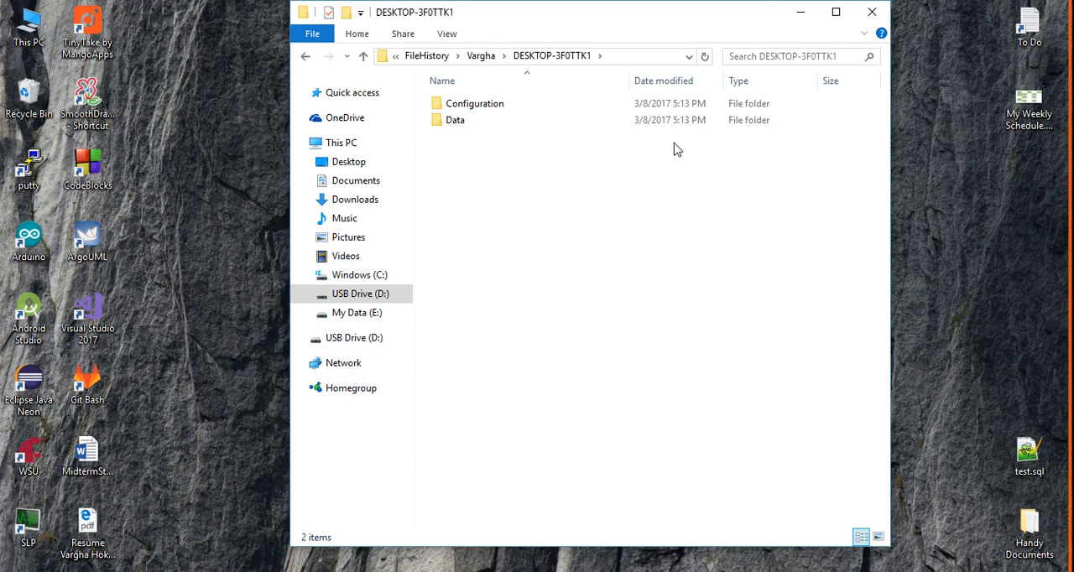
pyautogui.moveTo(498, 202)
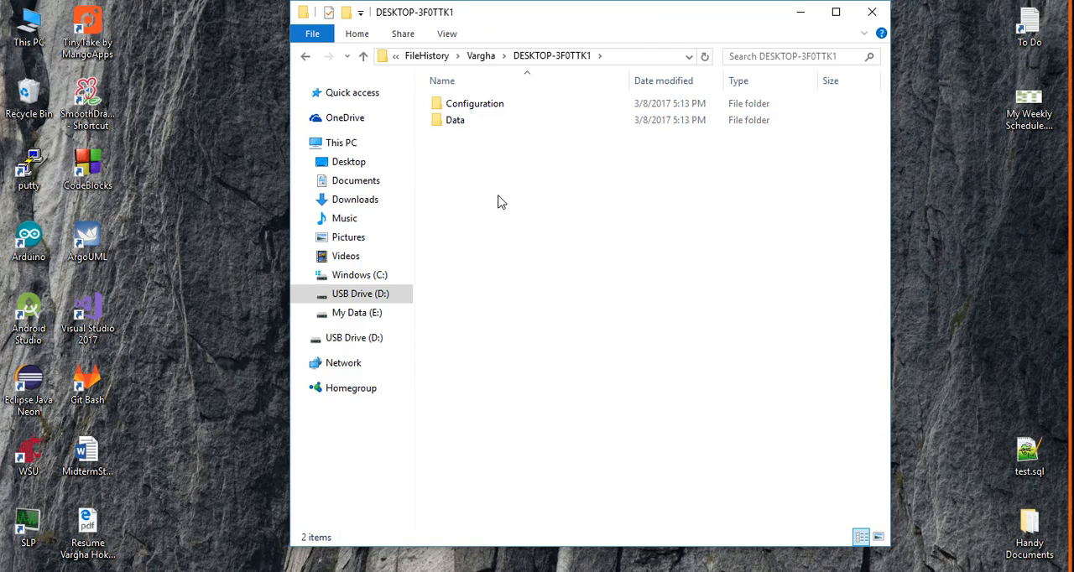
pyautogui.moveTo(630, 261)
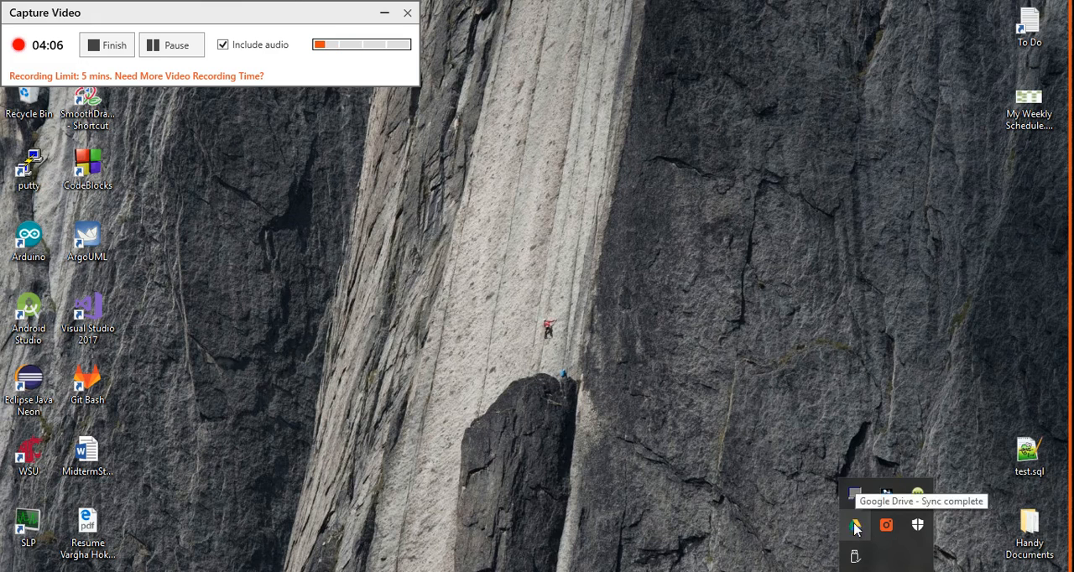
pyautogui.moveTo(537, 218)
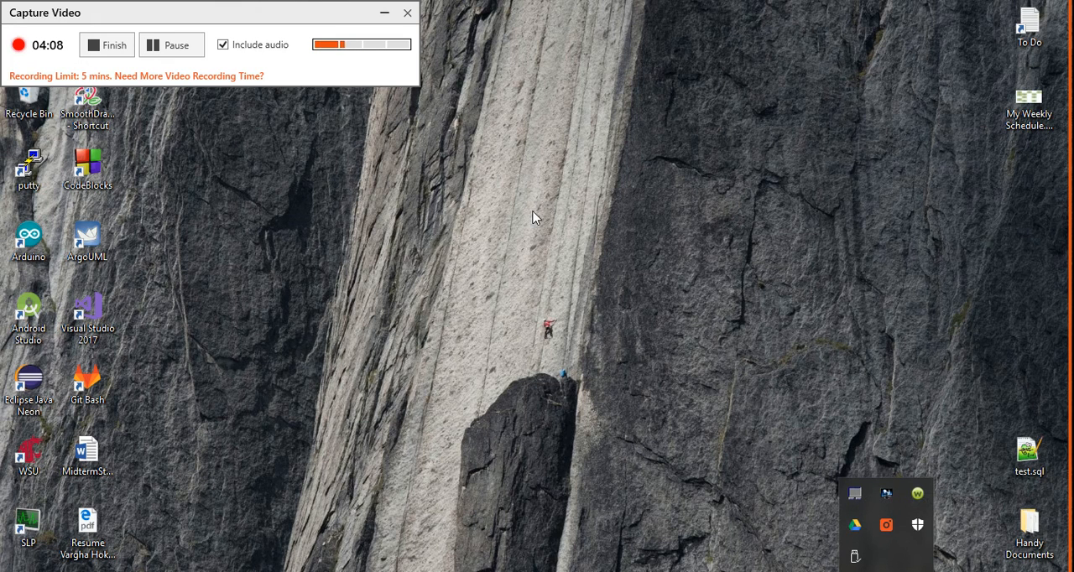